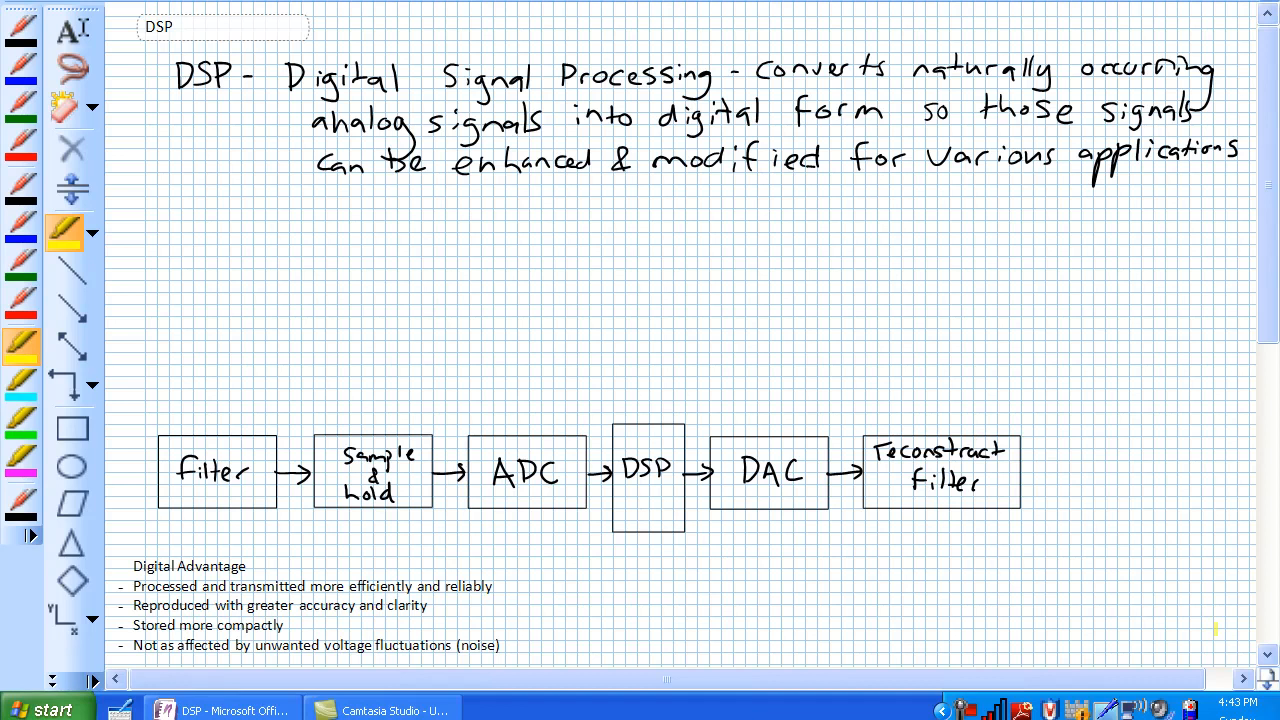
- Stroke the yellow highlighter over the D, S and P of the 'Digital Signal Processing' heading
drag(270, 78, 335, 70)
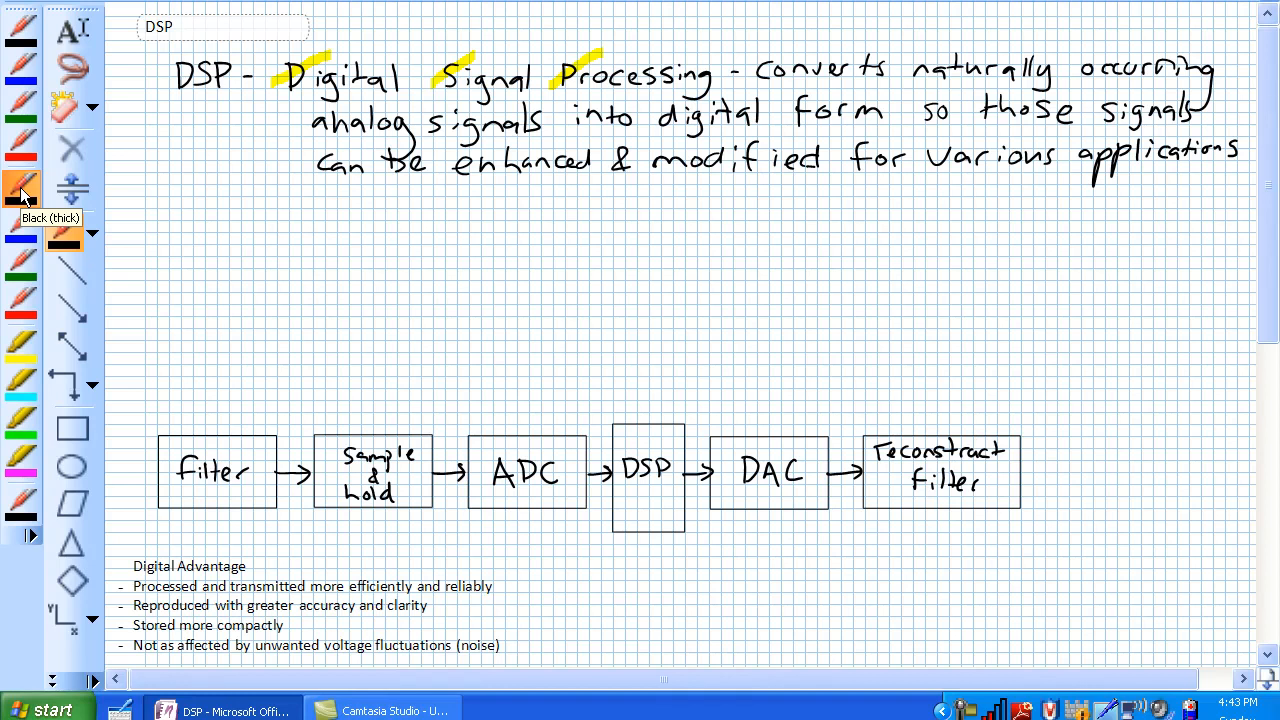
- Sketch a smooth Pac-Man outline with an eye, removing a stray stroke above it
drag(280, 268, 328, 268)
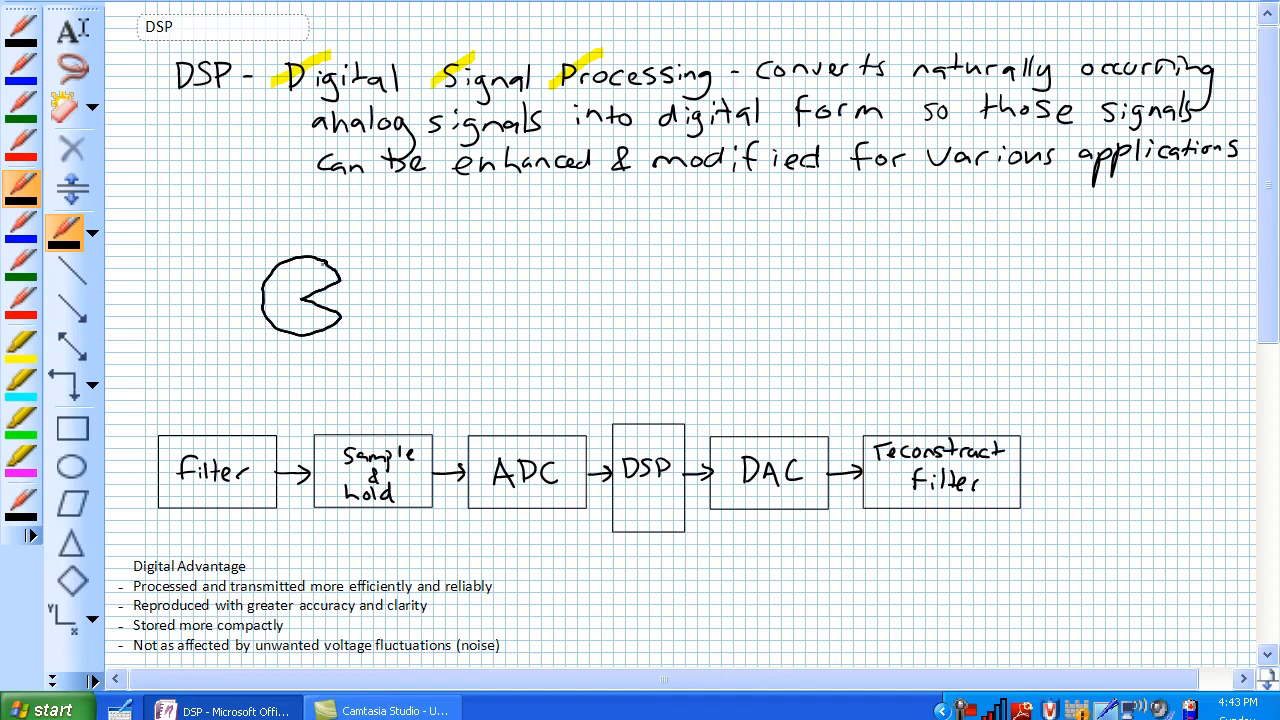
click(301, 275)
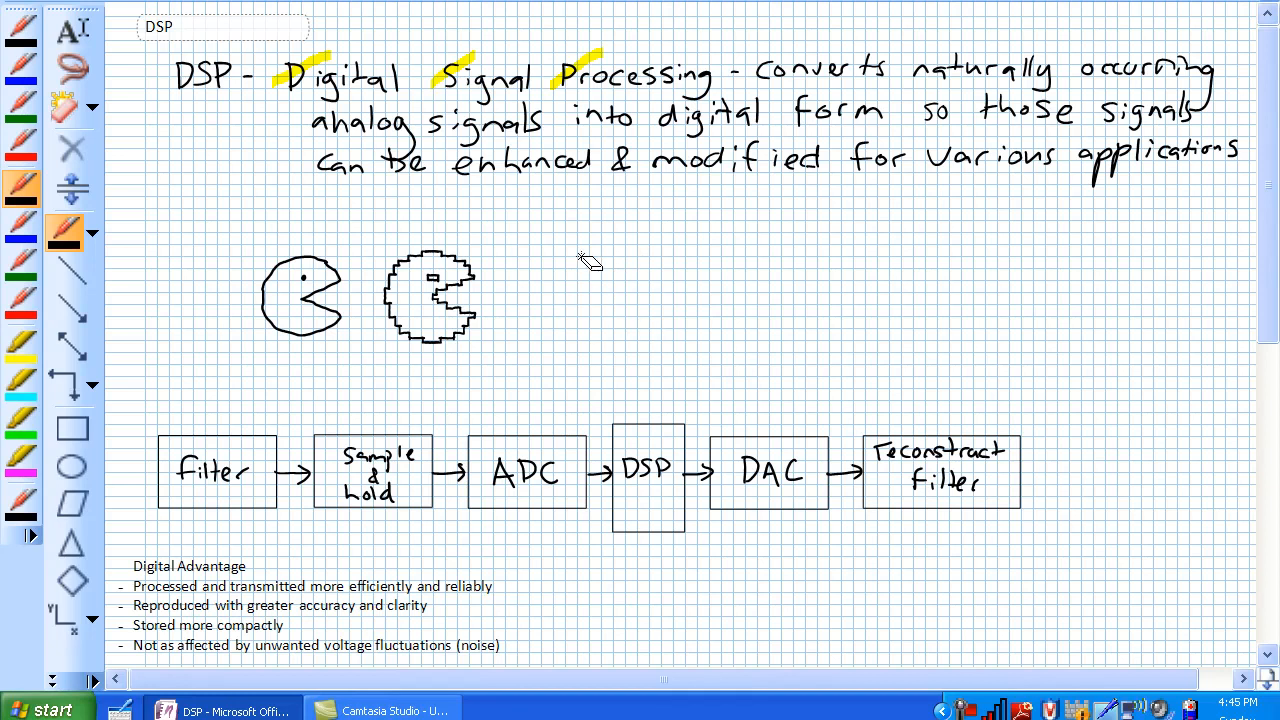
drag(365, 215, 335, 245)
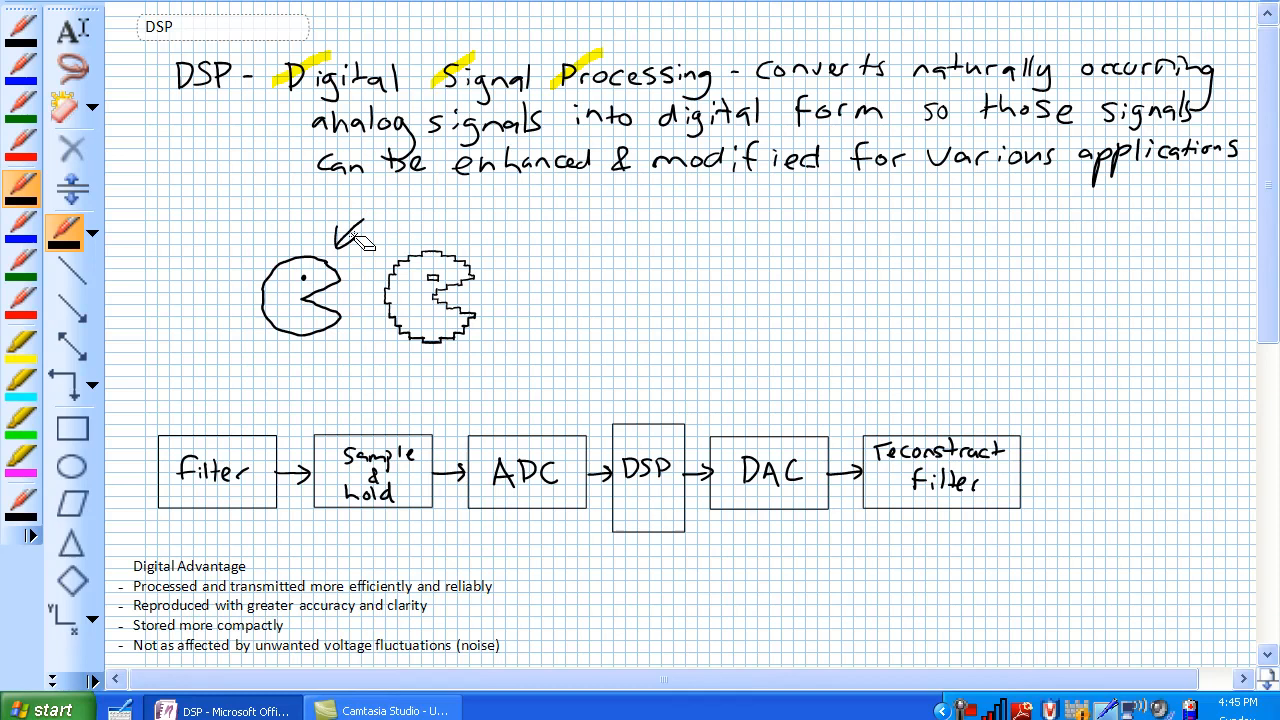
click(357, 235)
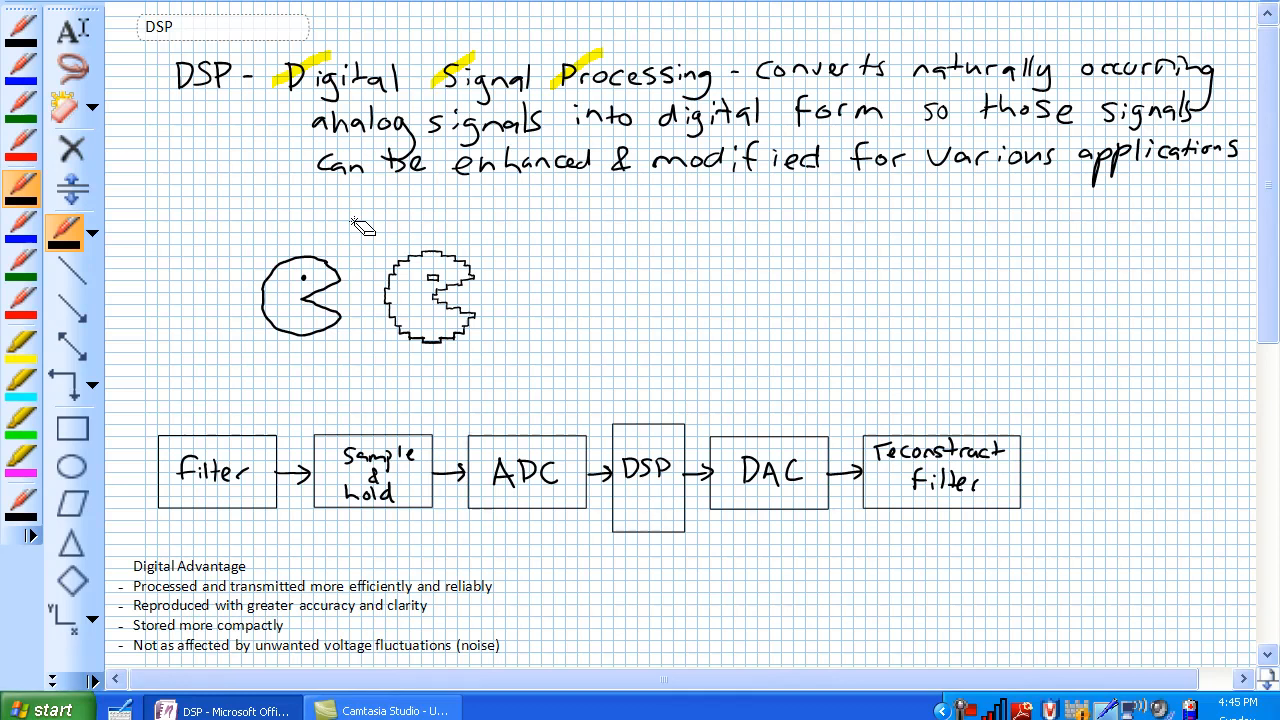
mouse_move(1267, 307)
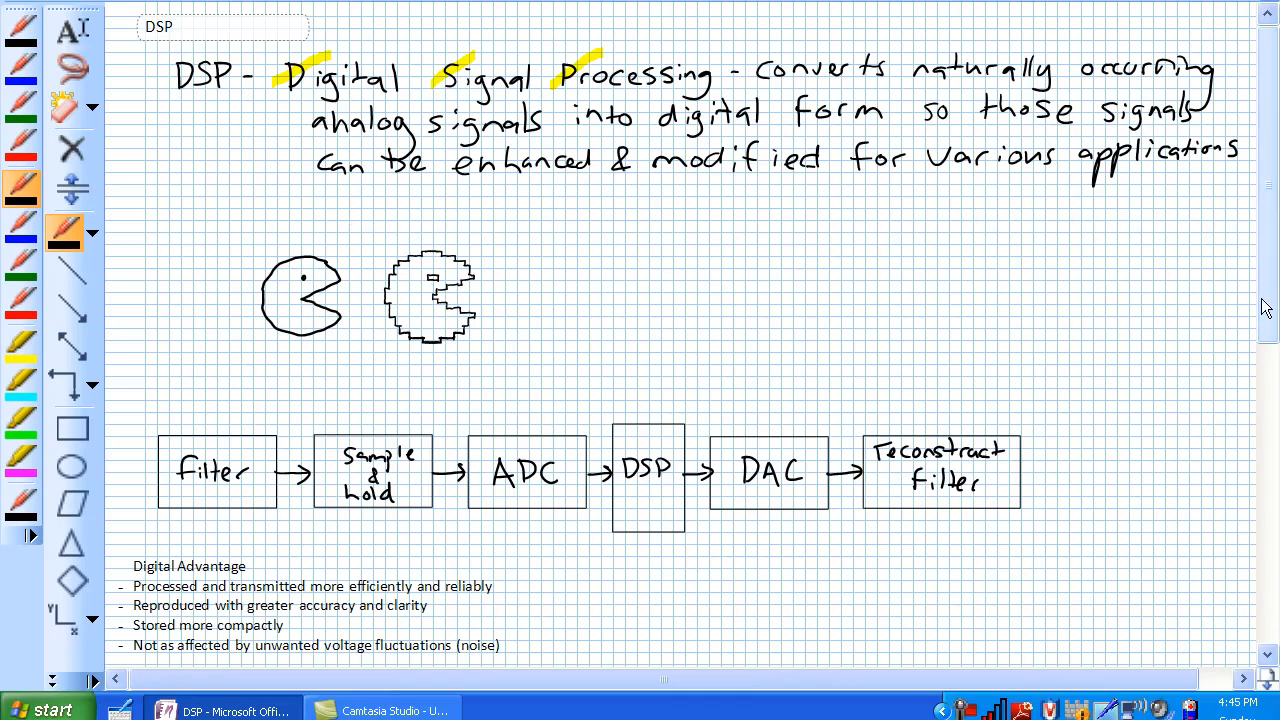
- Draw a blue input wave, underline Filter and Sample & hold, and circle ADC
scroll(down, 3)
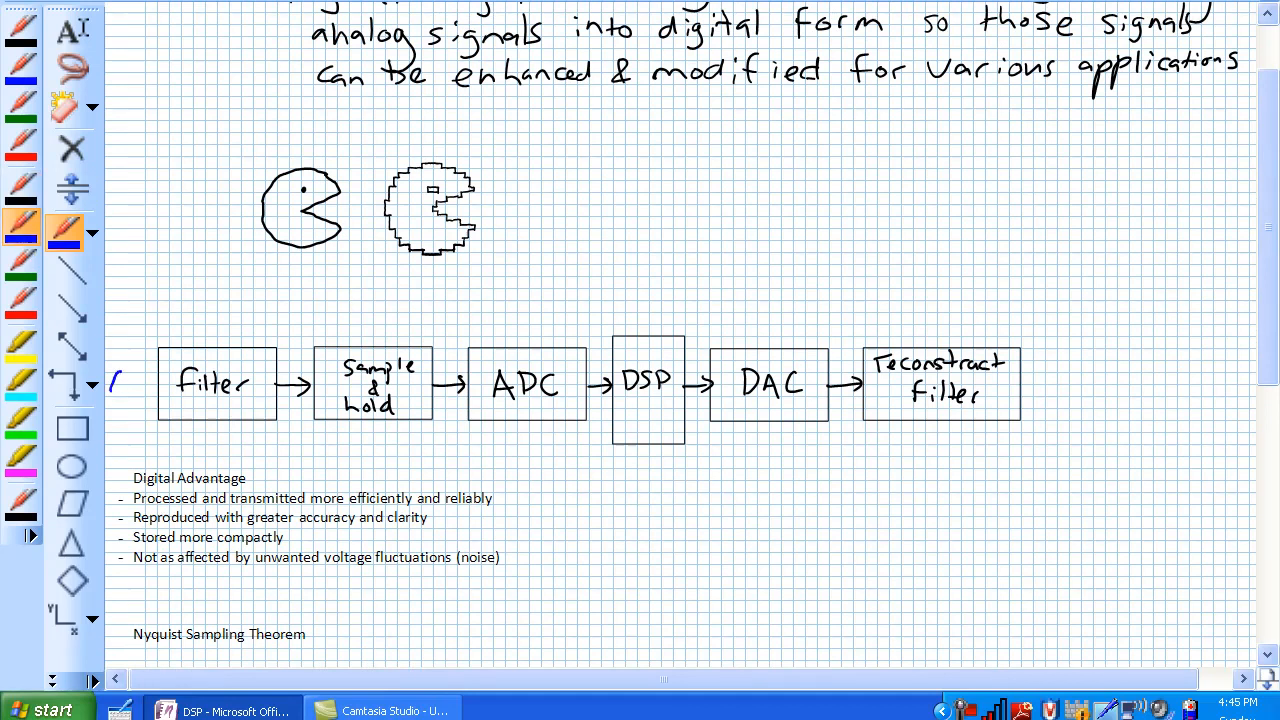
drag(115, 390, 145, 385)
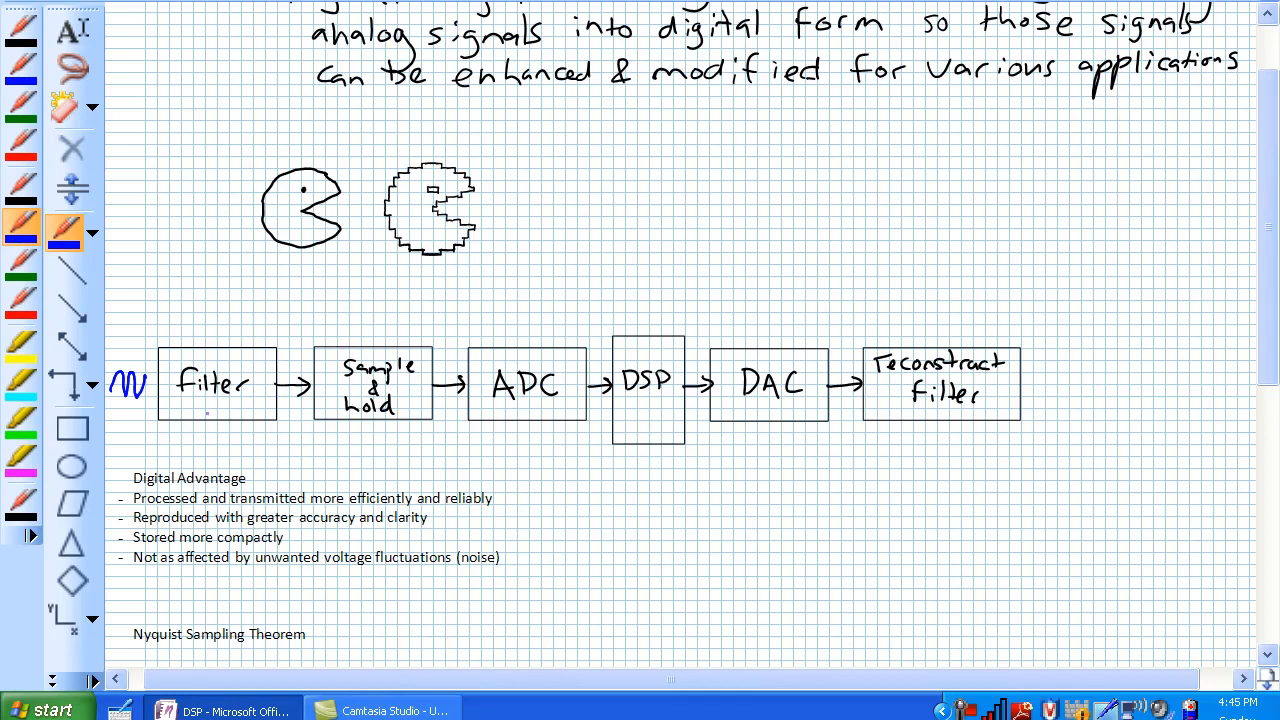
drag(188, 405, 262, 404)
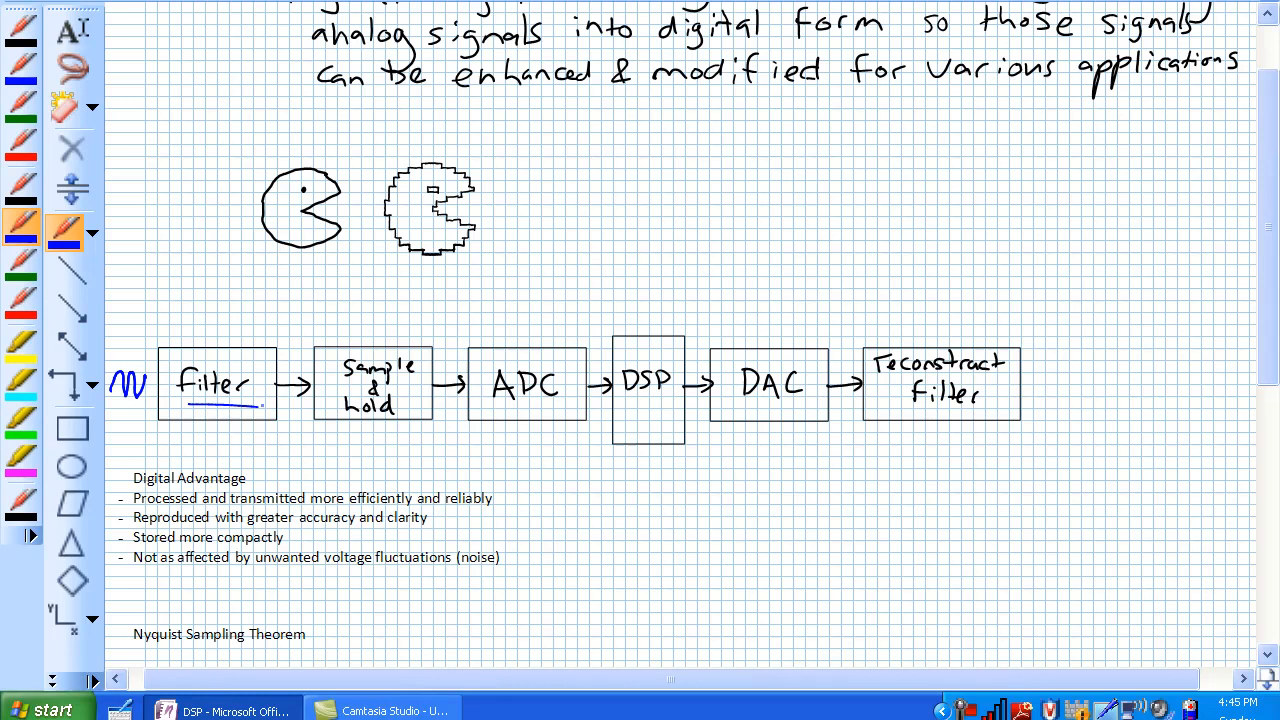
drag(350, 428, 398, 424)
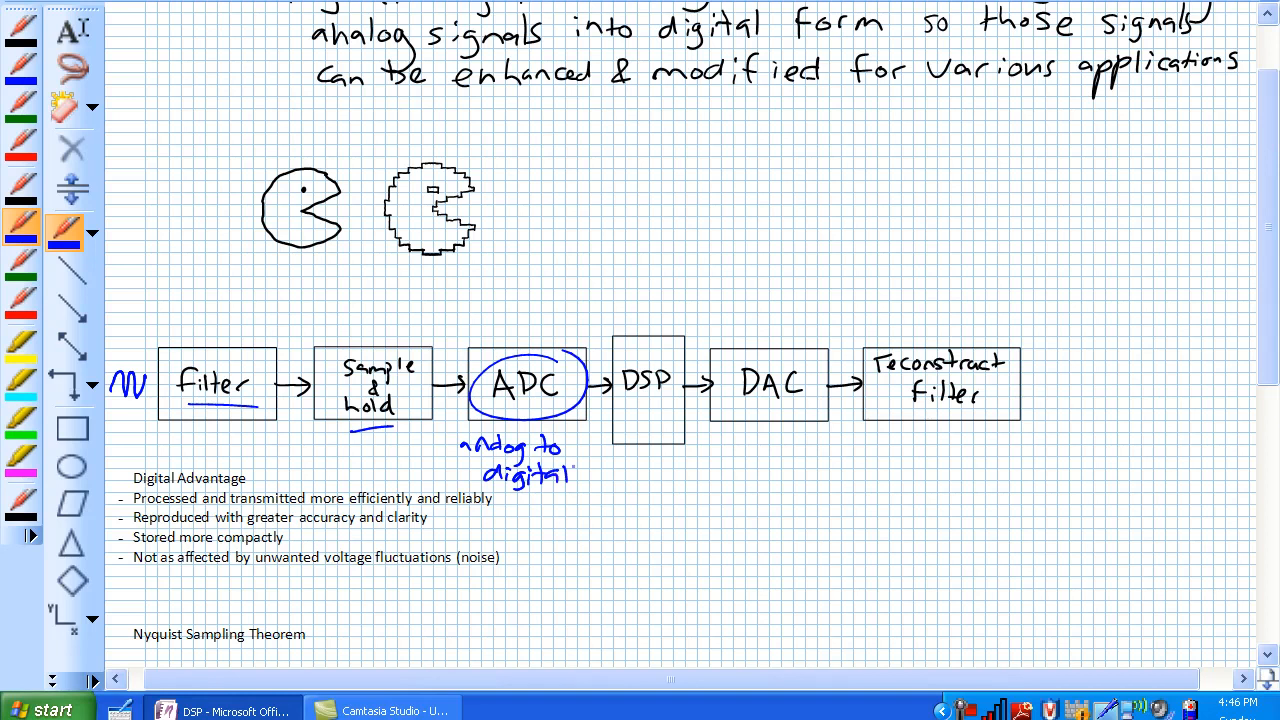
- Circle DSP and DAC with converter labels, and draw stepped and smooth output waveforms
drag(520, 495, 565, 495)
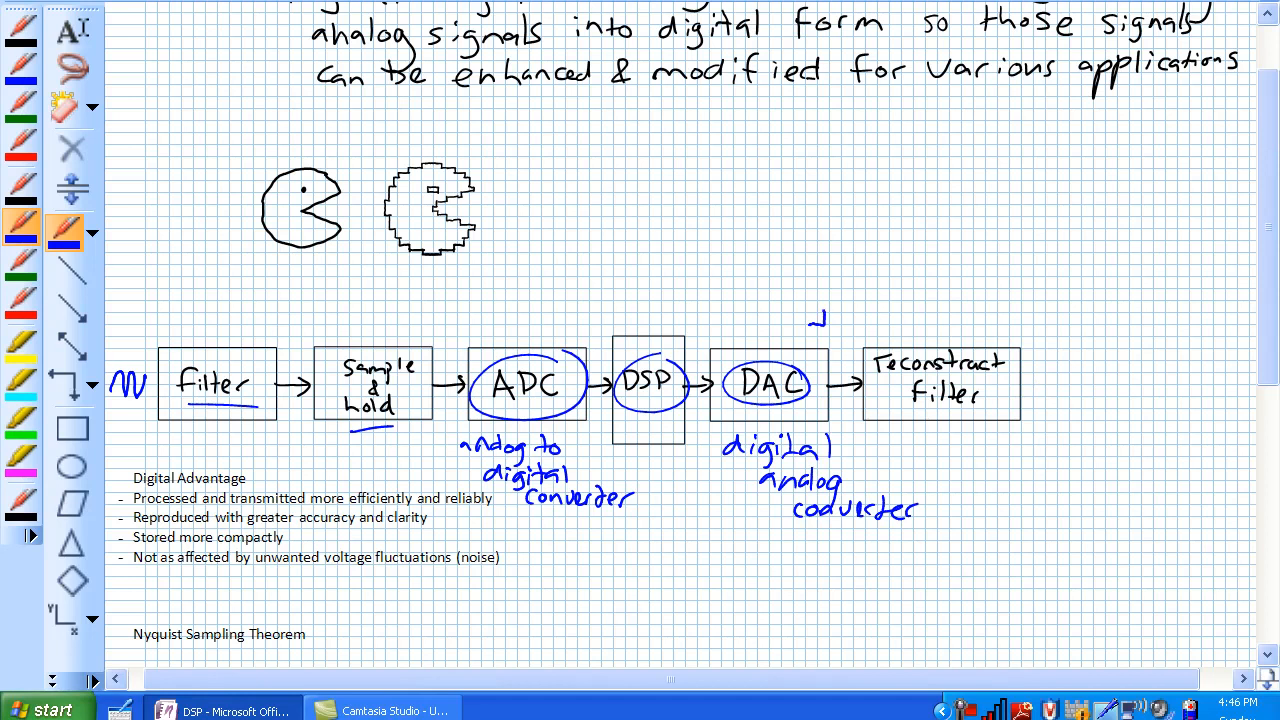
drag(815, 315, 865, 295)
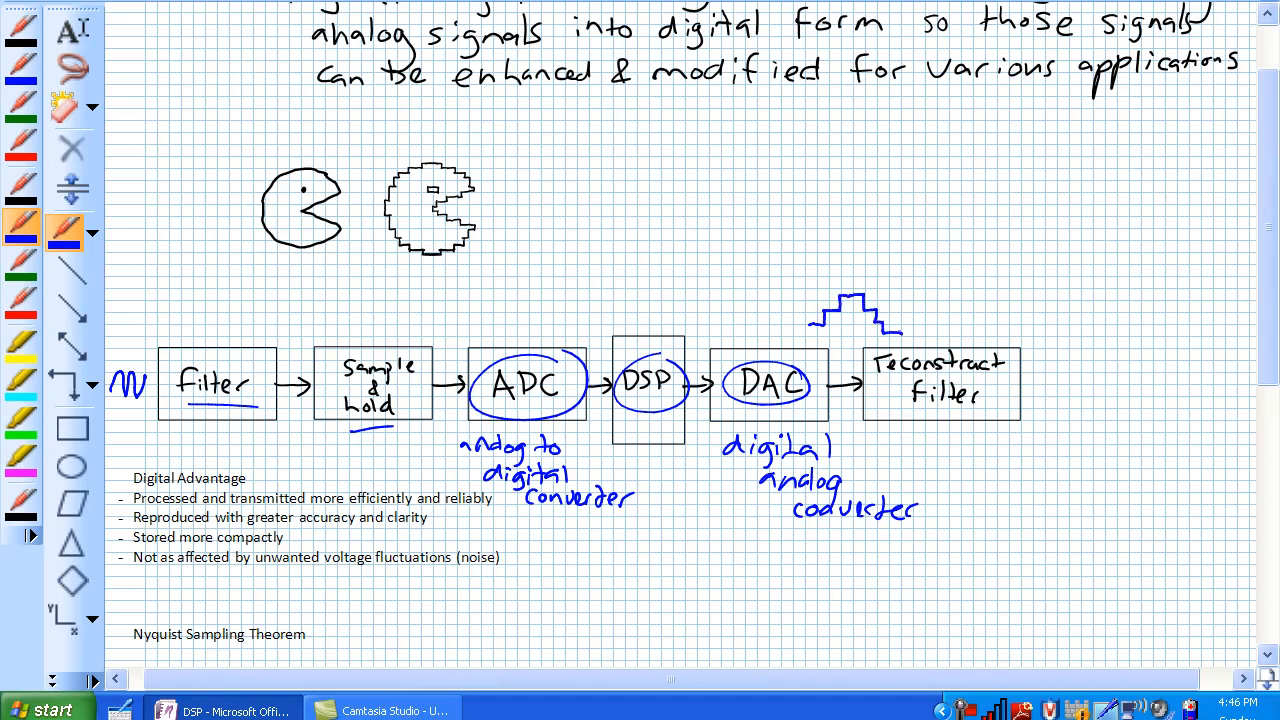
drag(1040, 385, 1070, 385)
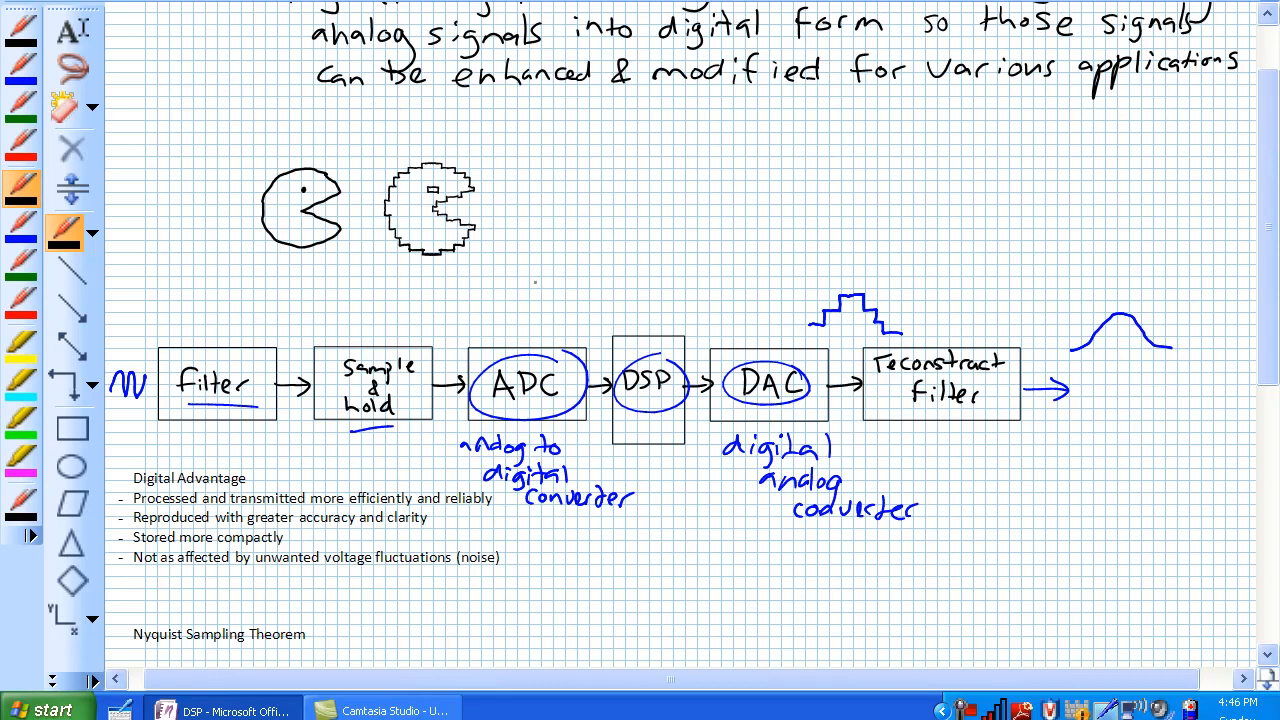
- Write the black 'paint the house' analogy notes above the blocks, then pick the yellow highlighter
text(paint)
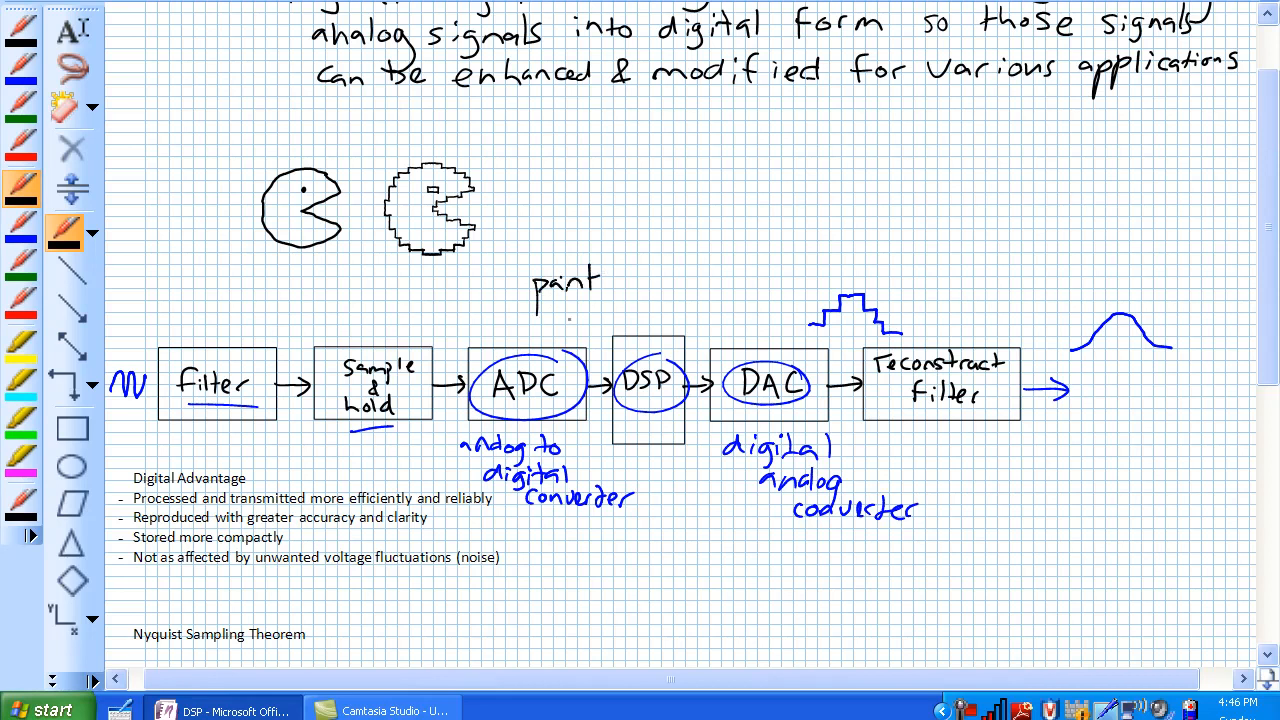
click(570, 310)
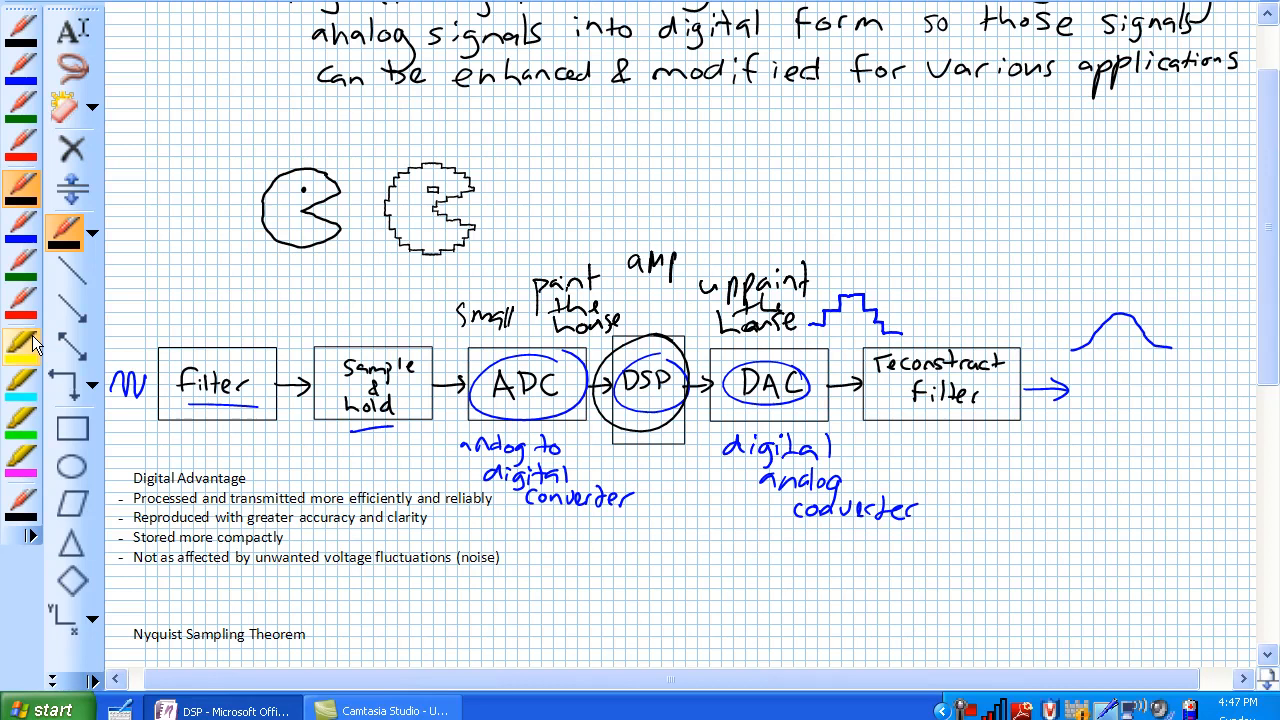
click(63, 233)
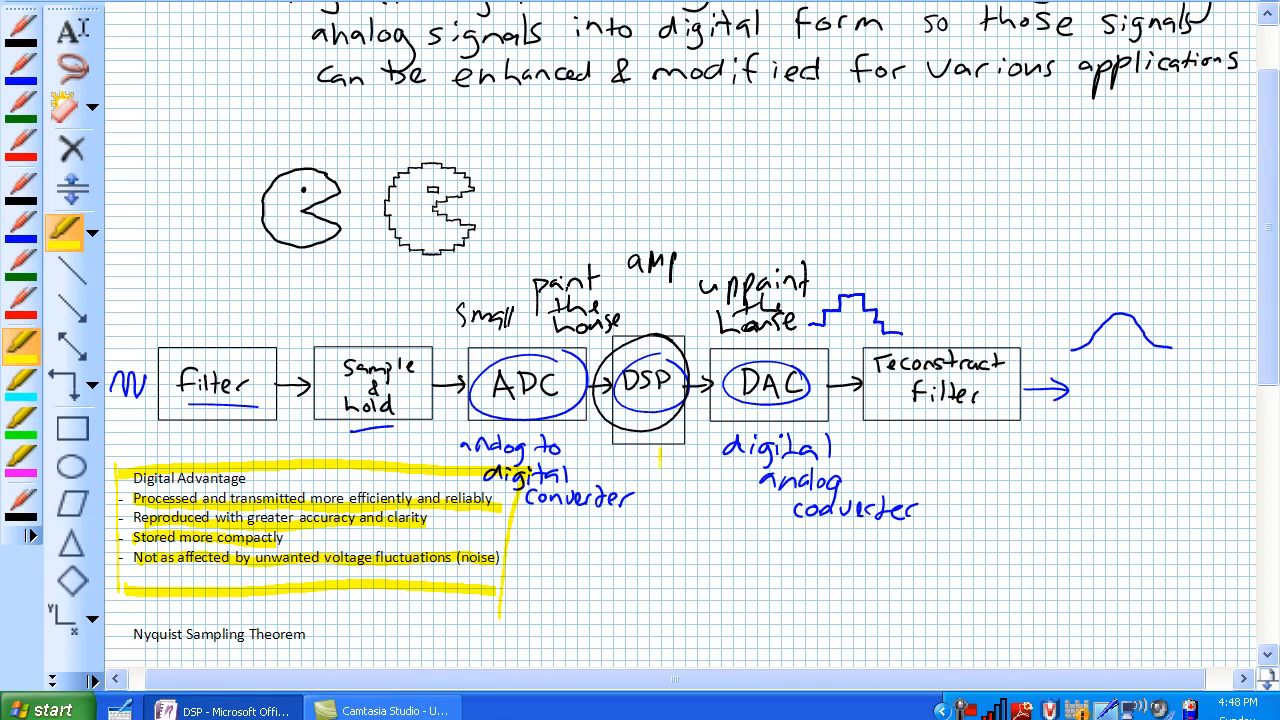
- Circle Sample & hold, streak ADC, DSP and DAC, and add an arrow under DSP
drag(658, 540, 660, 445)
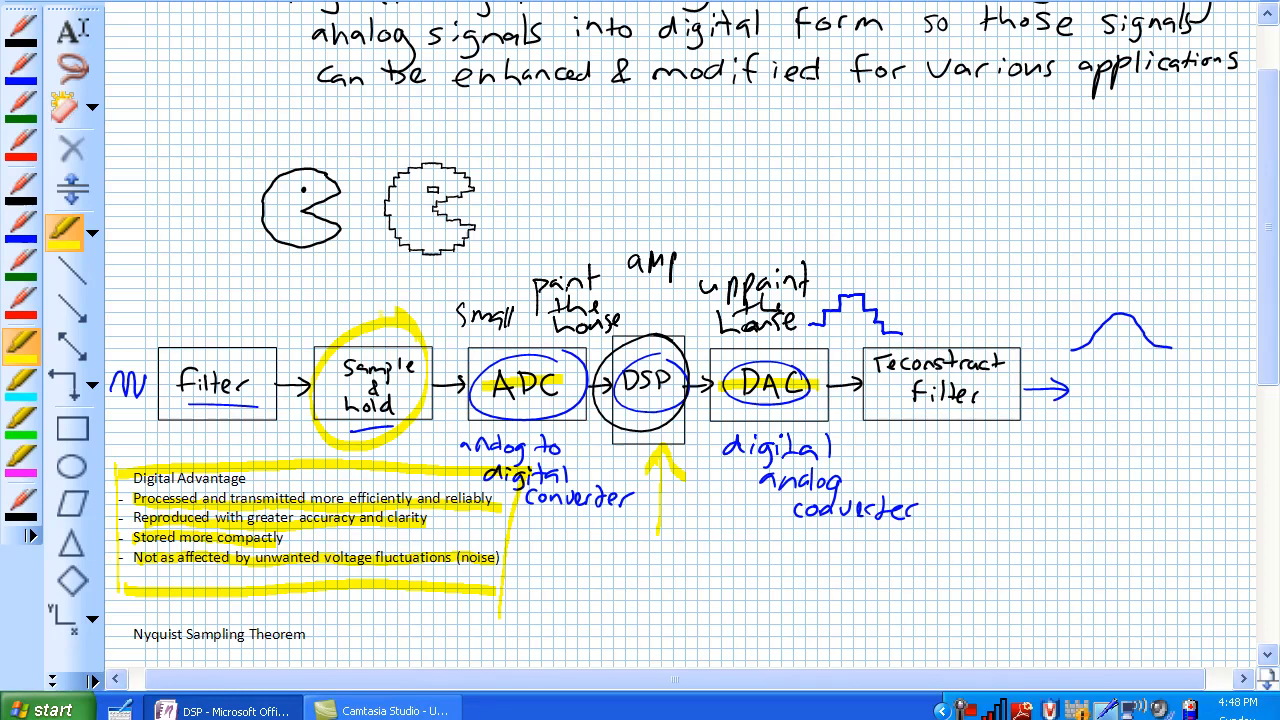
- Scroll down to the two photos under Nyquist Sampling Theorem
scroll(down, 3)
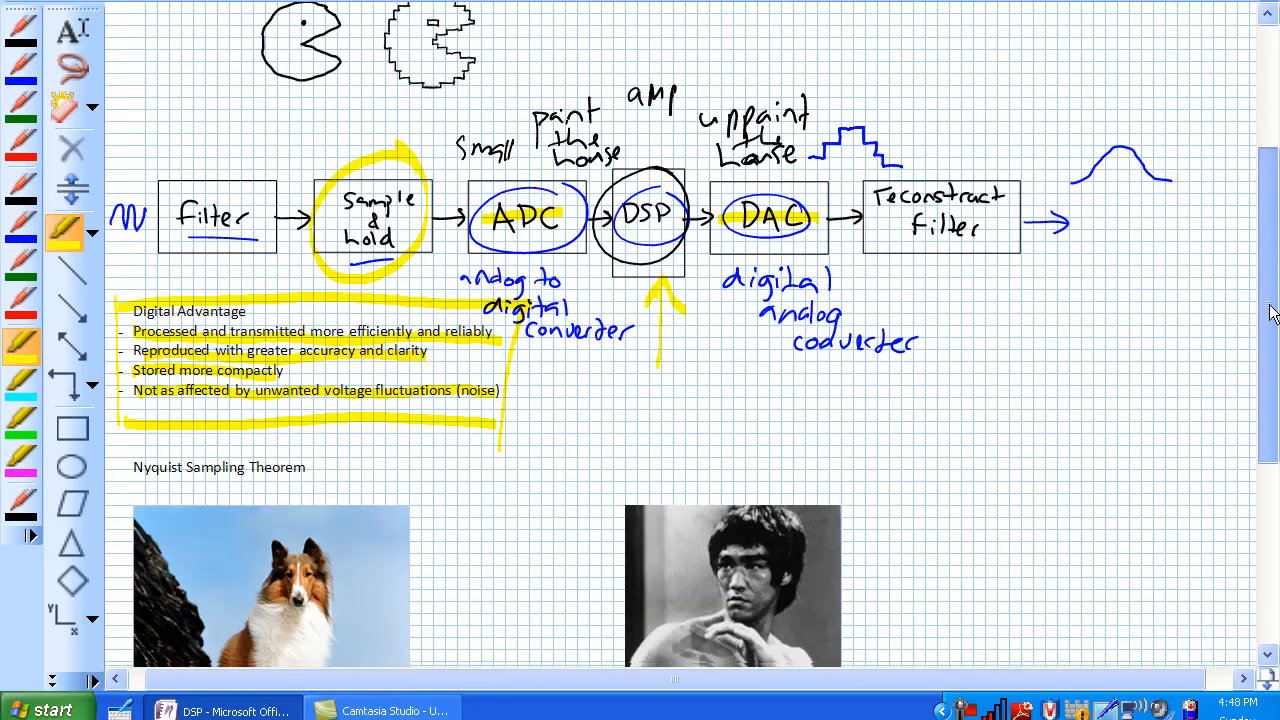
scroll(down, 3)
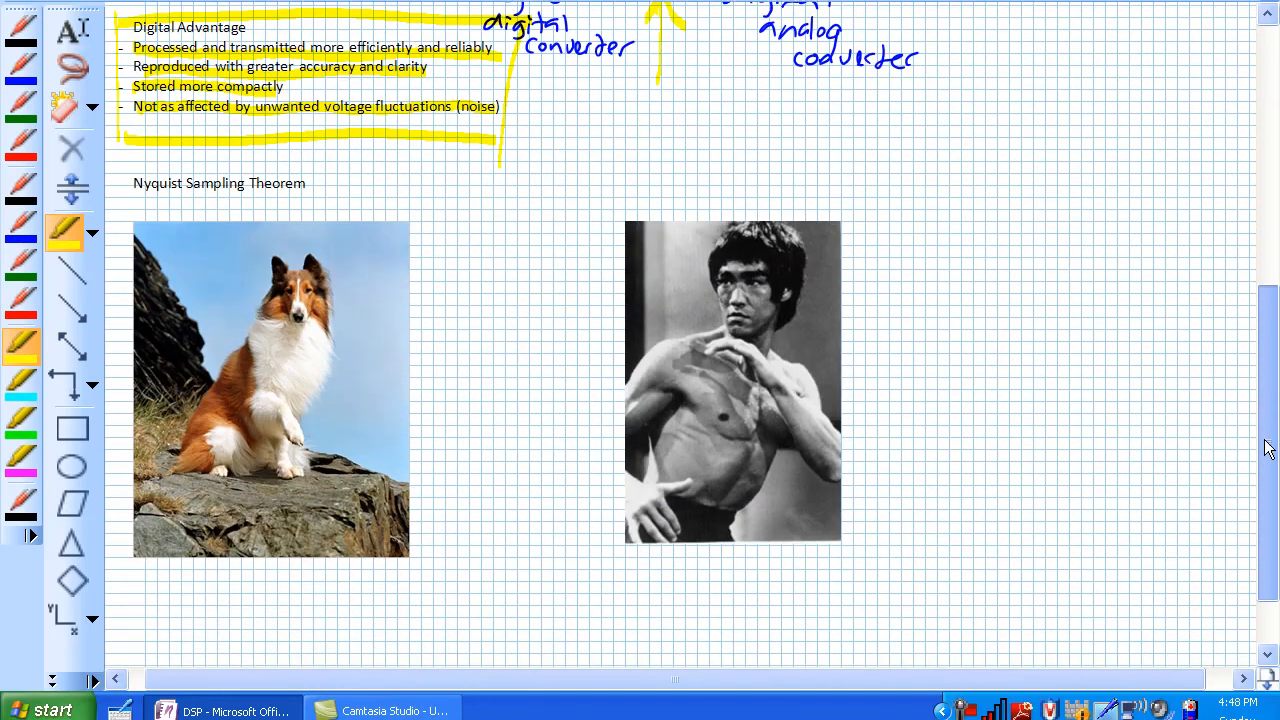
scroll(down, 3)
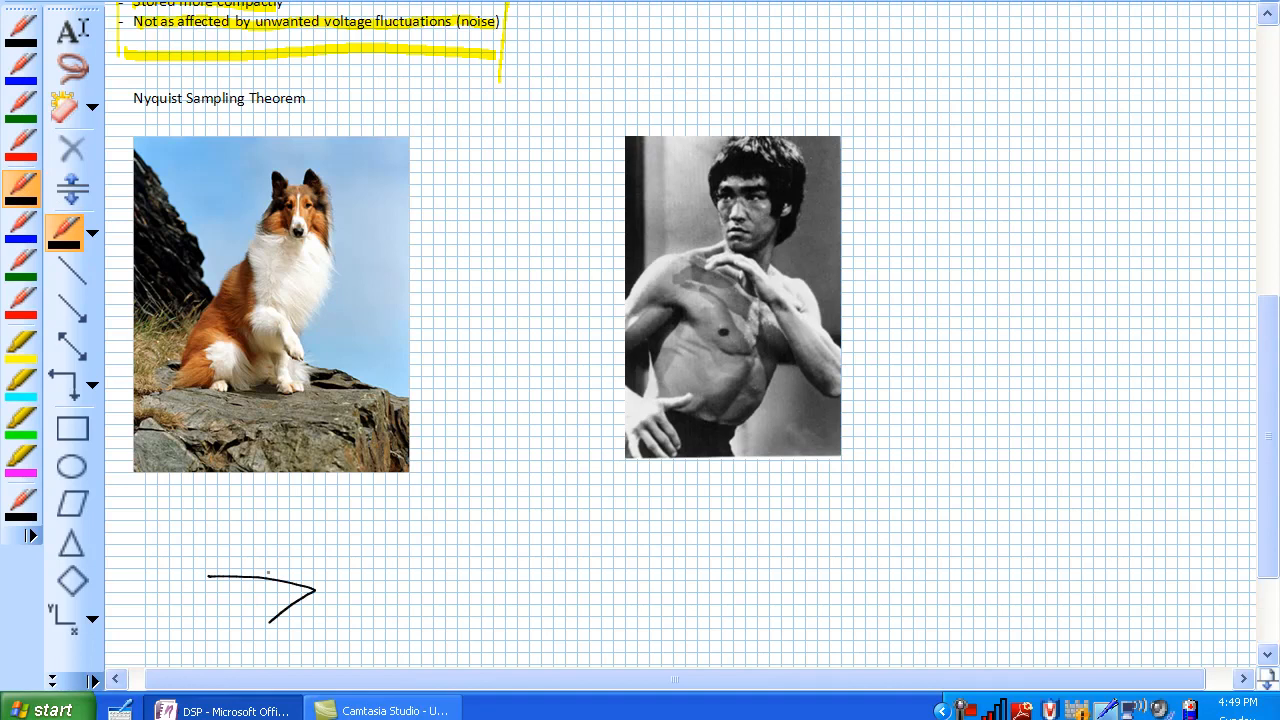
- Sketch crossing arrow lines with a small label below the dog photo, and redraw the mailbox
drag(265, 570, 380, 553)
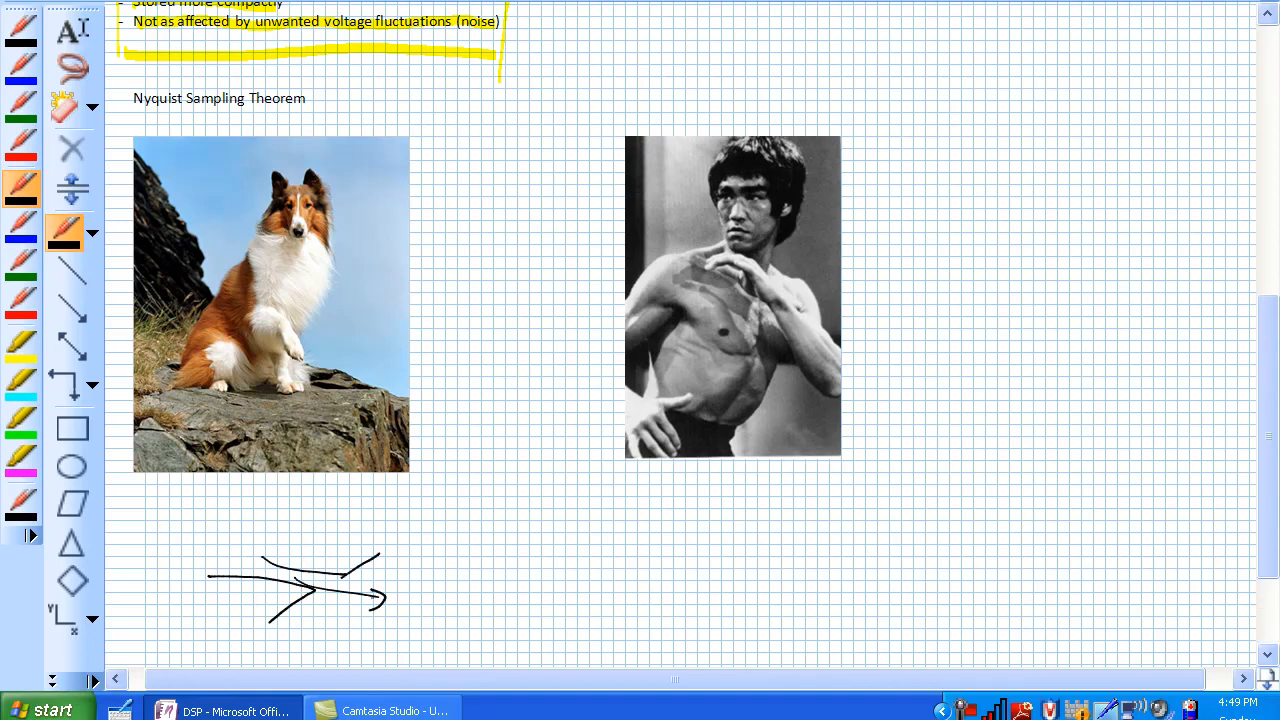
drag(315, 570, 345, 560)
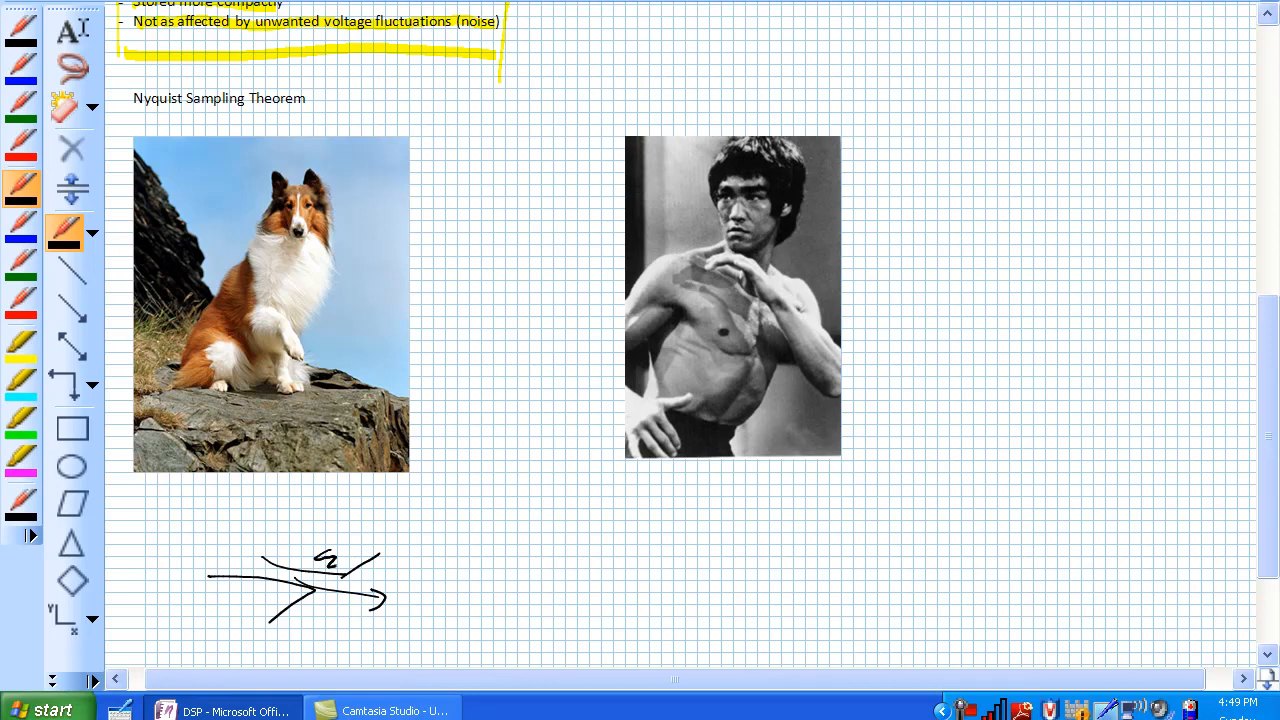
drag(320, 560, 355, 558)
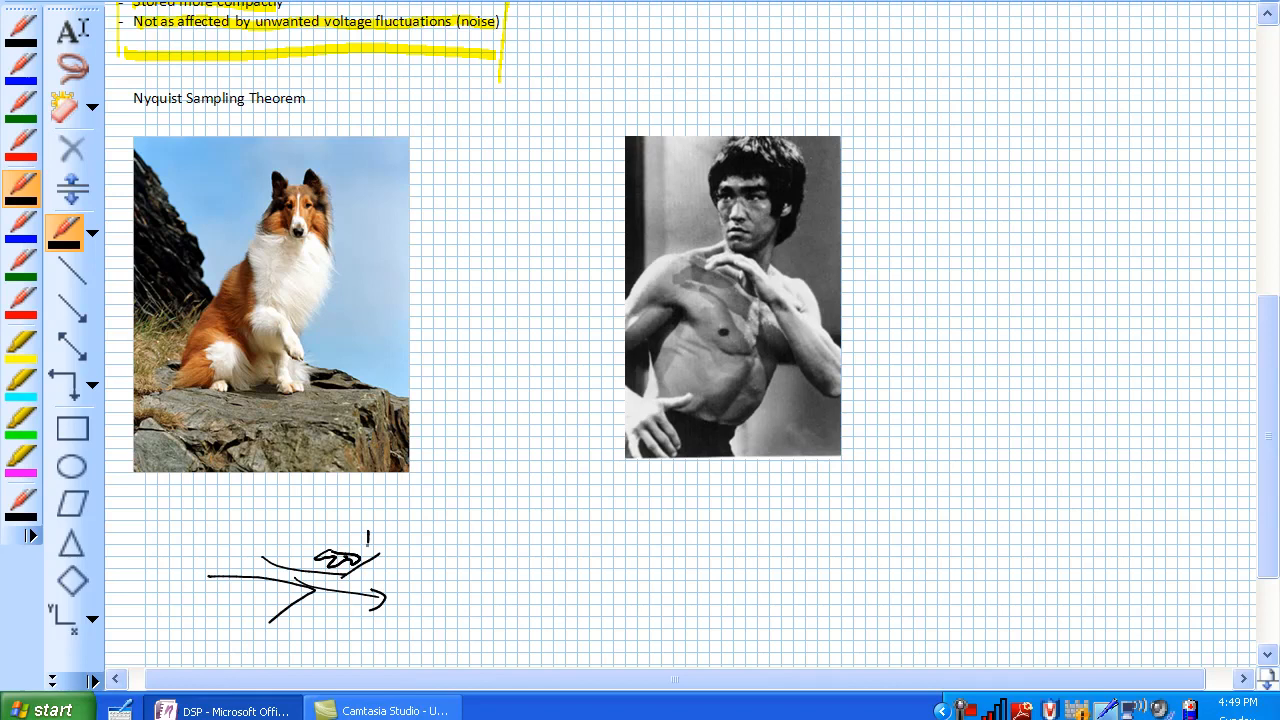
drag(370, 545, 390, 520)
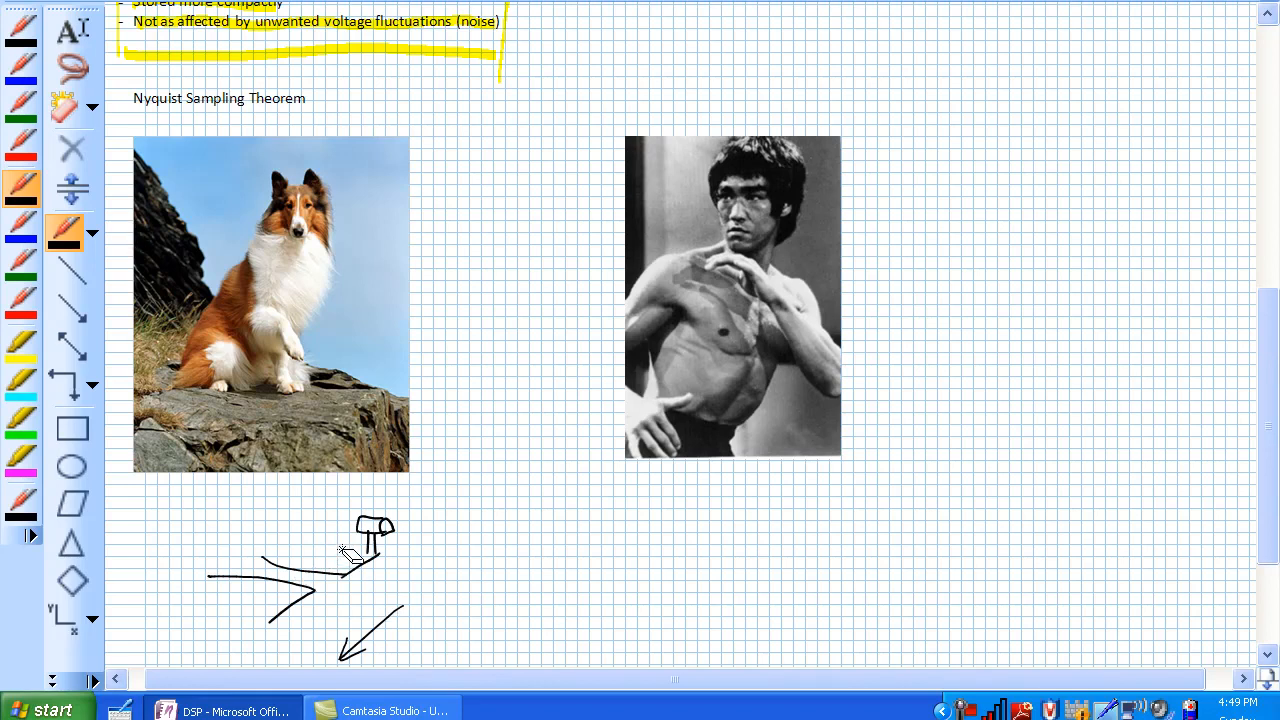
- Erase the messy hand sketch, draw a new hand beside the mailbox, and remove the lower arrow
drag(280, 545, 290, 525)
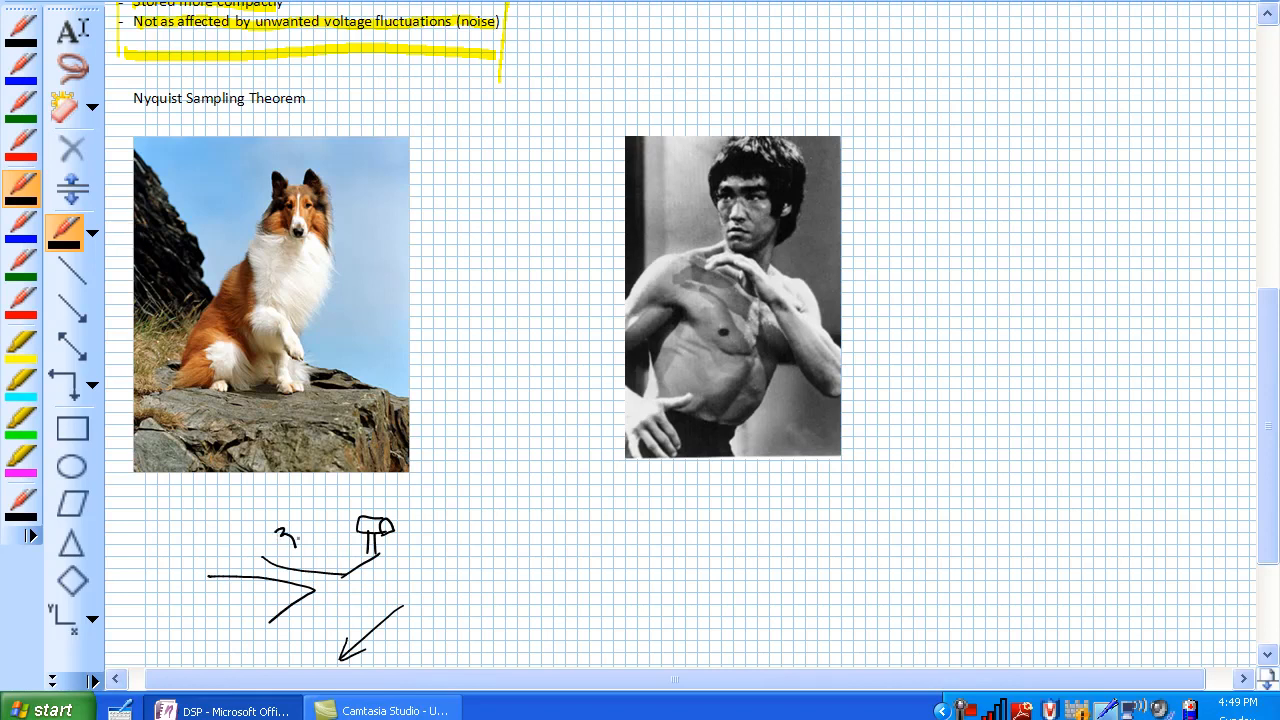
drag(280, 535, 310, 540)
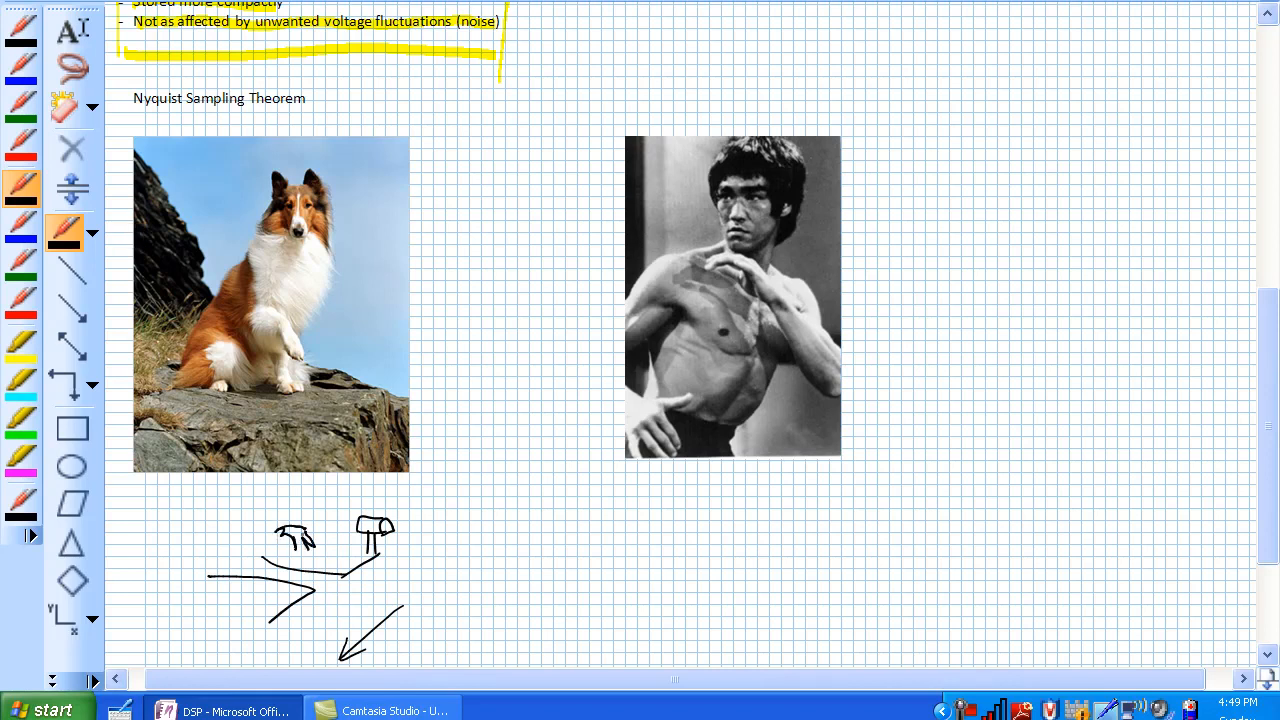
drag(305, 535, 340, 545)
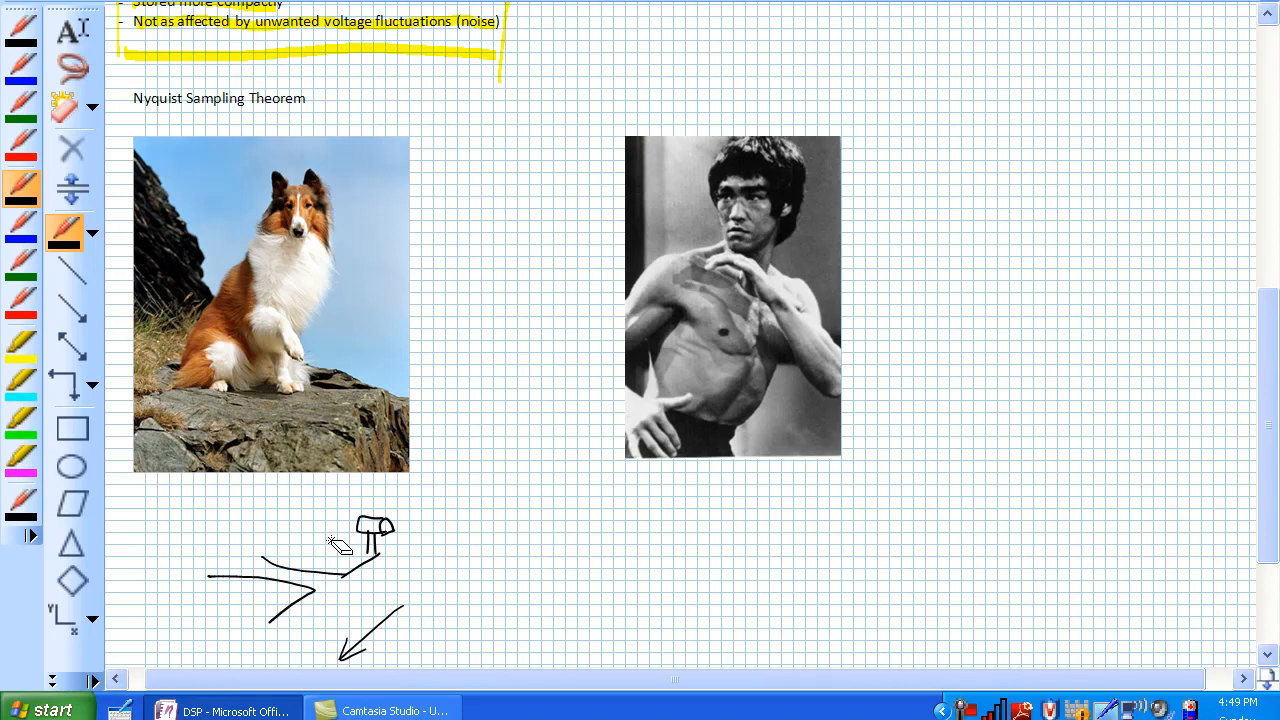
drag(305, 560, 335, 552)
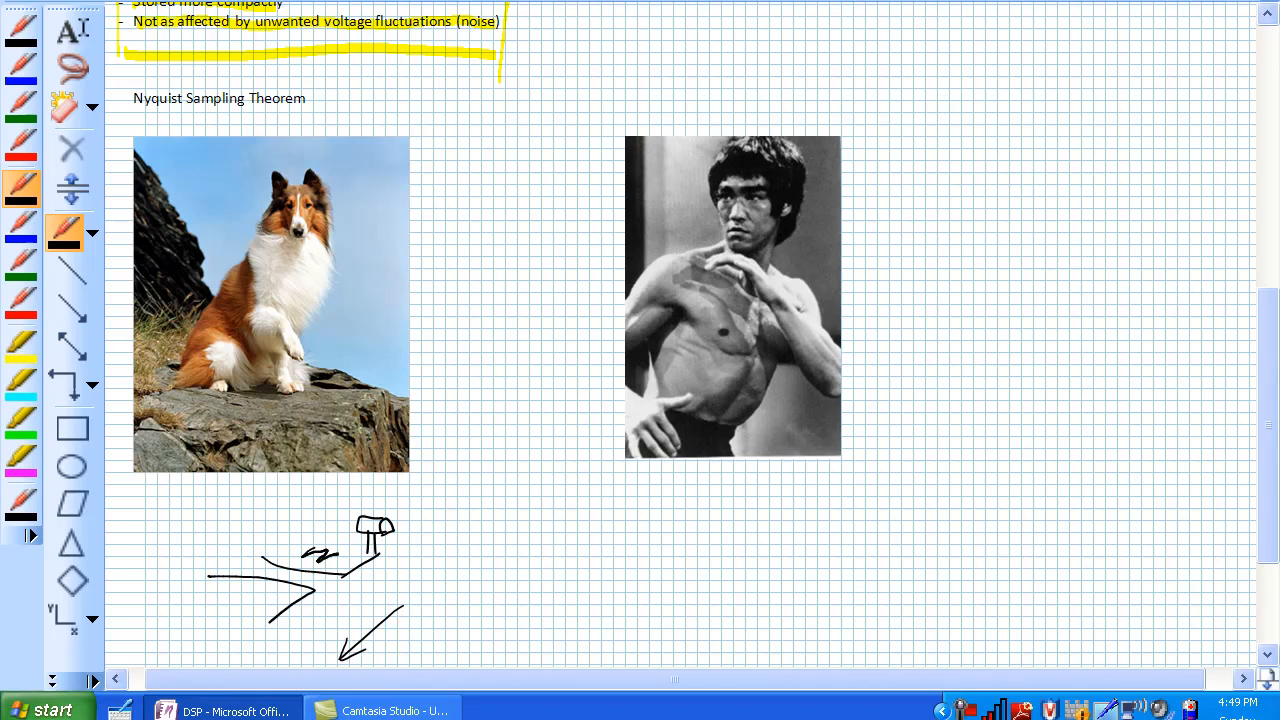
drag(320, 555, 350, 550)
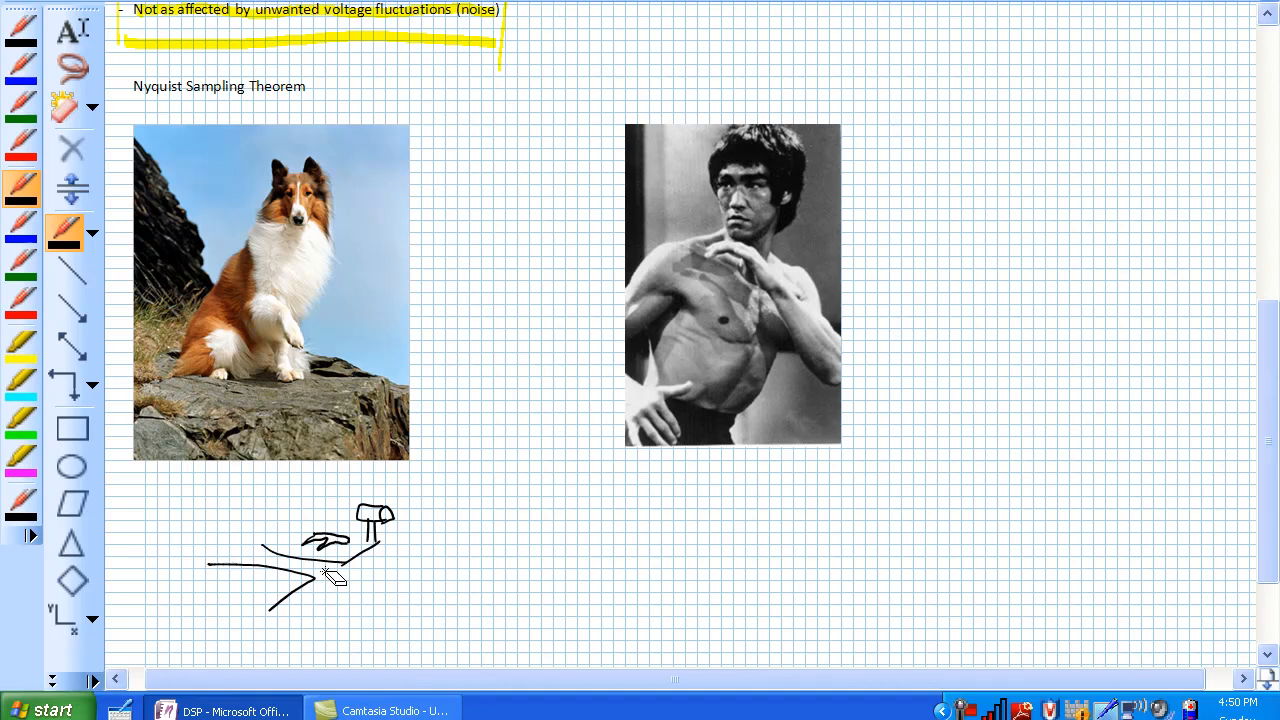
- Draw two stacked black boxes right of the portrait, each with an arrow toward it
drag(925, 145, 855, 190)
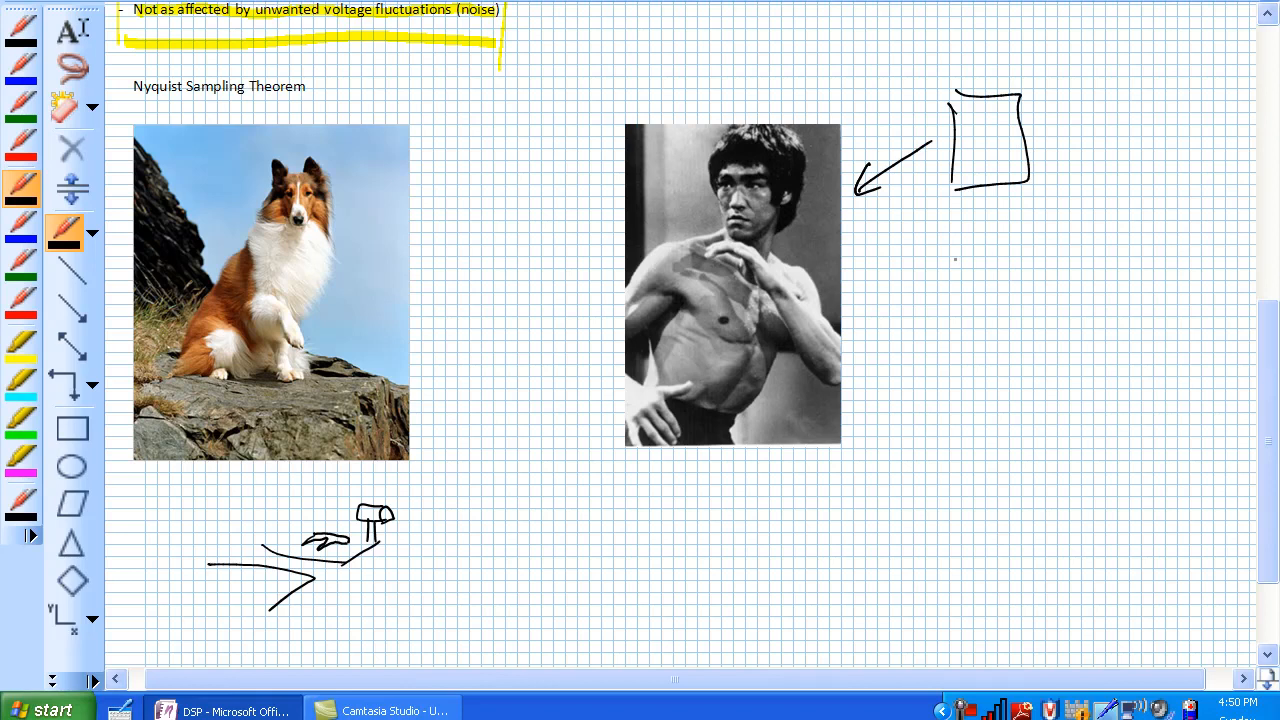
drag(960, 215, 1040, 305)
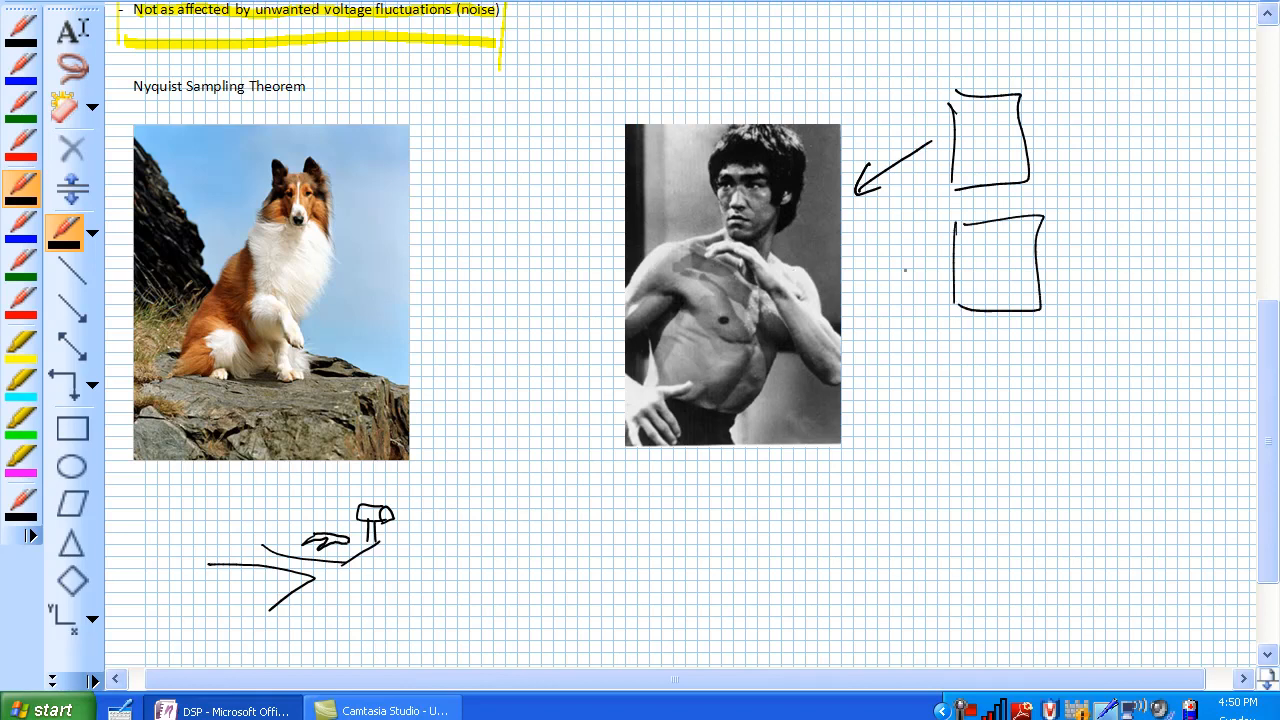
drag(950, 260, 870, 255)
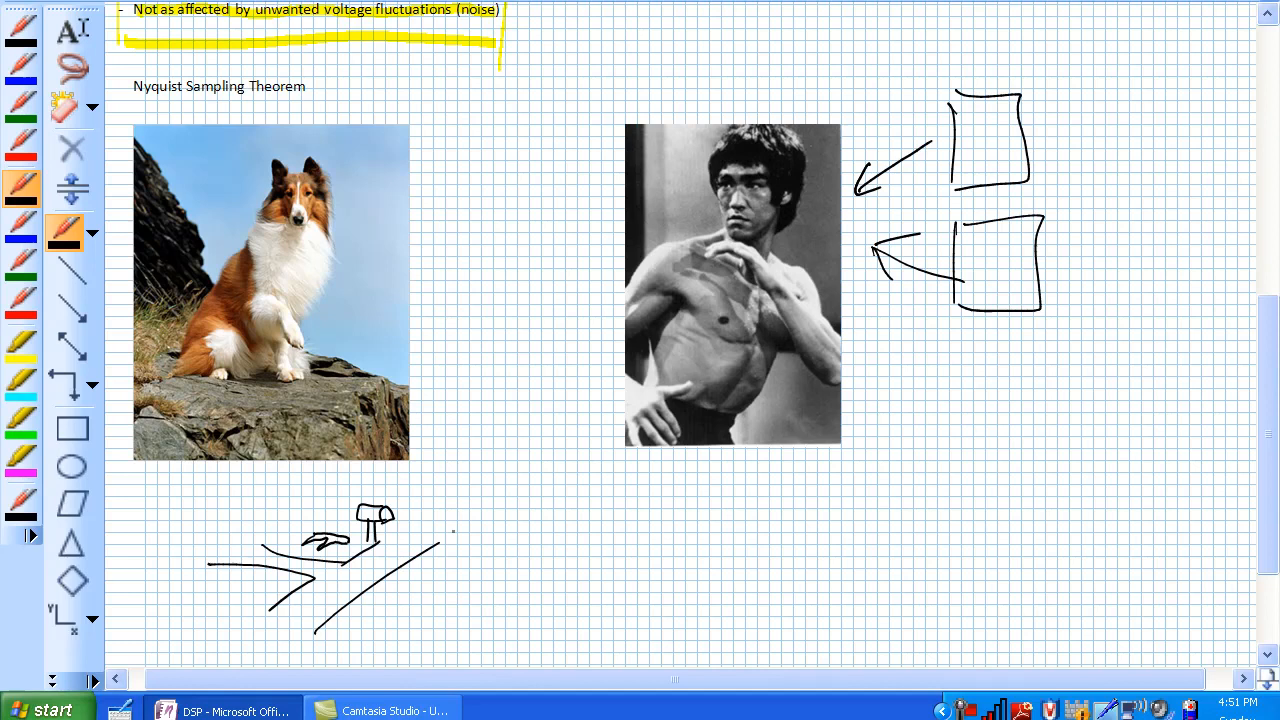
- Draw blue axes and a sine wave, then circle its peaks in green
click(20, 230)
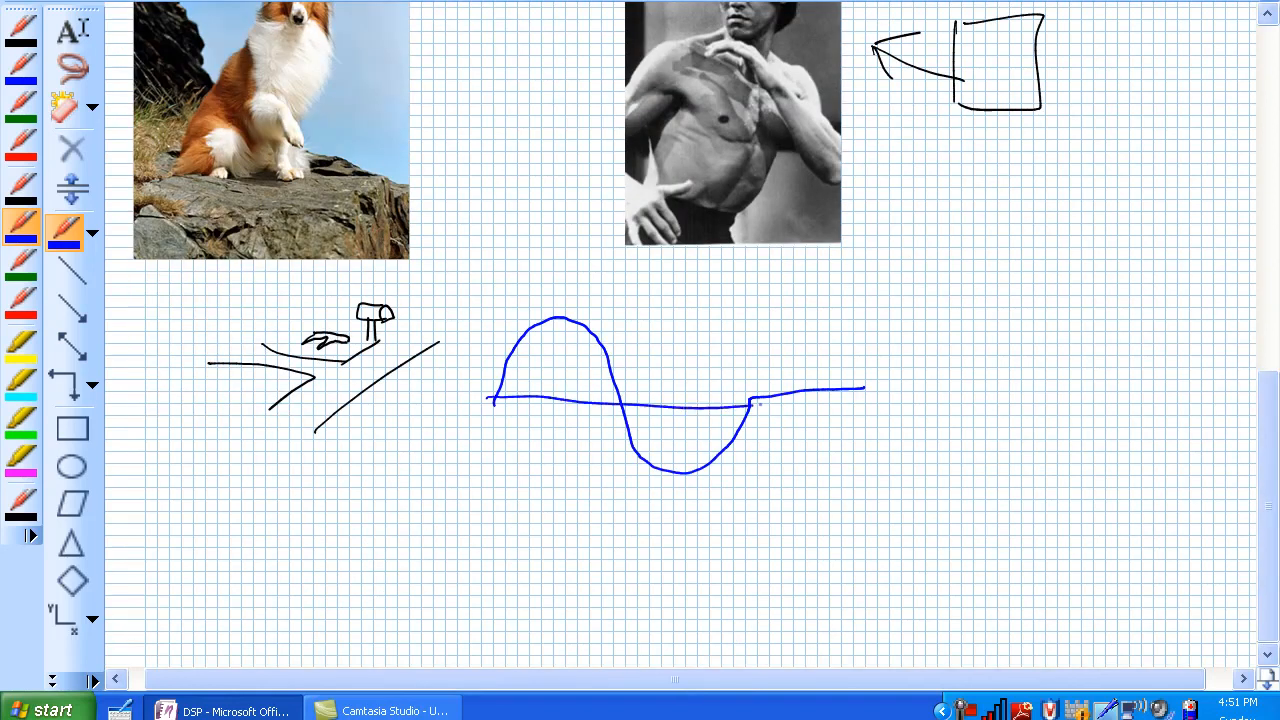
drag(485, 305, 490, 510)
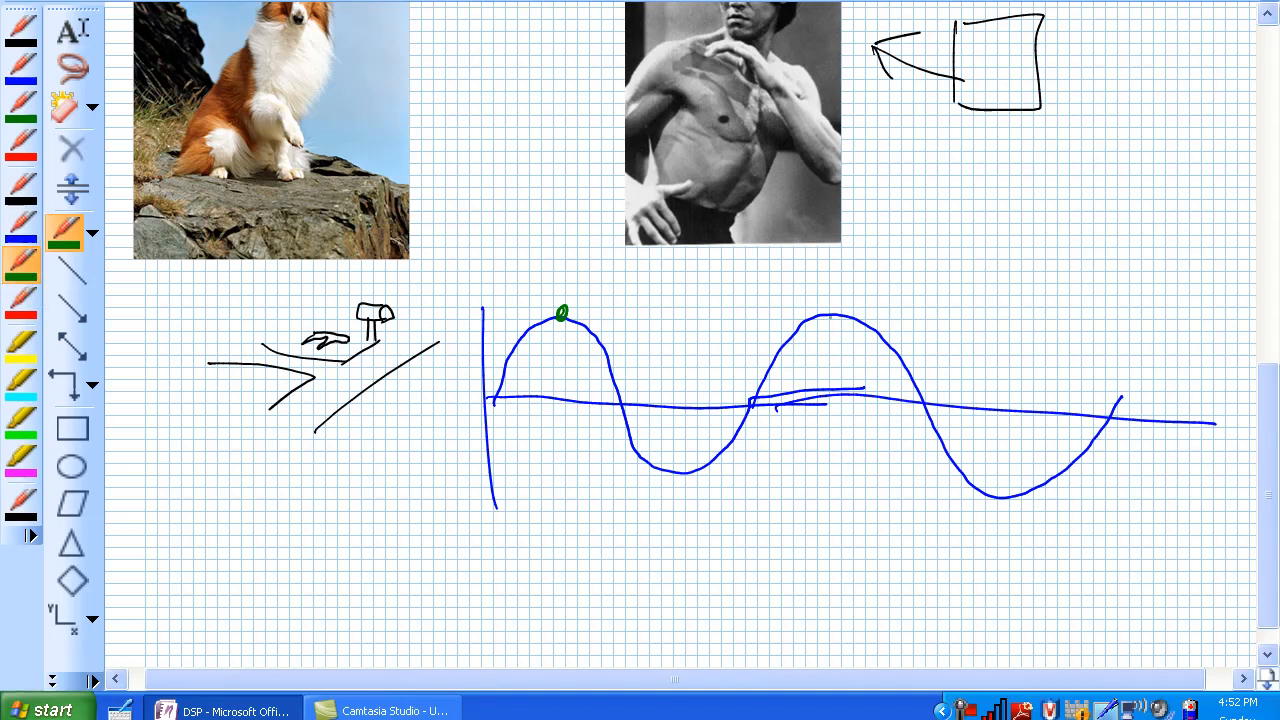
click(835, 312)
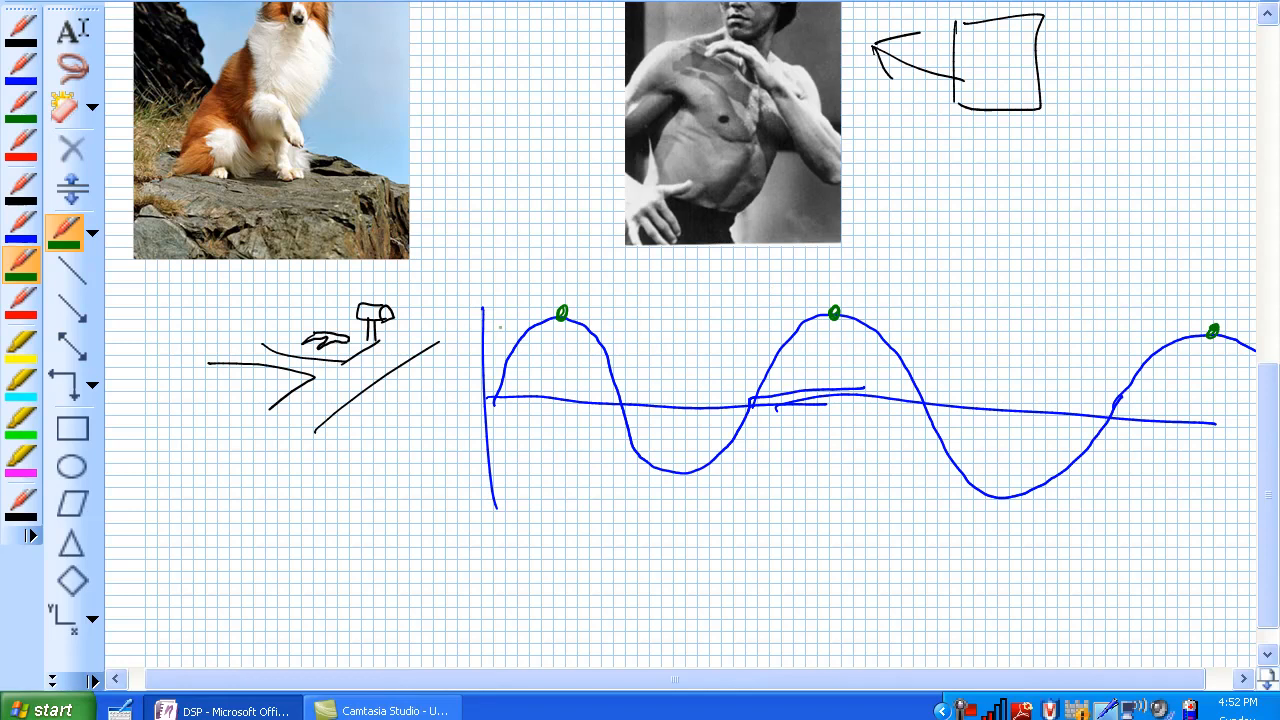
drag(485, 311, 1080, 306)
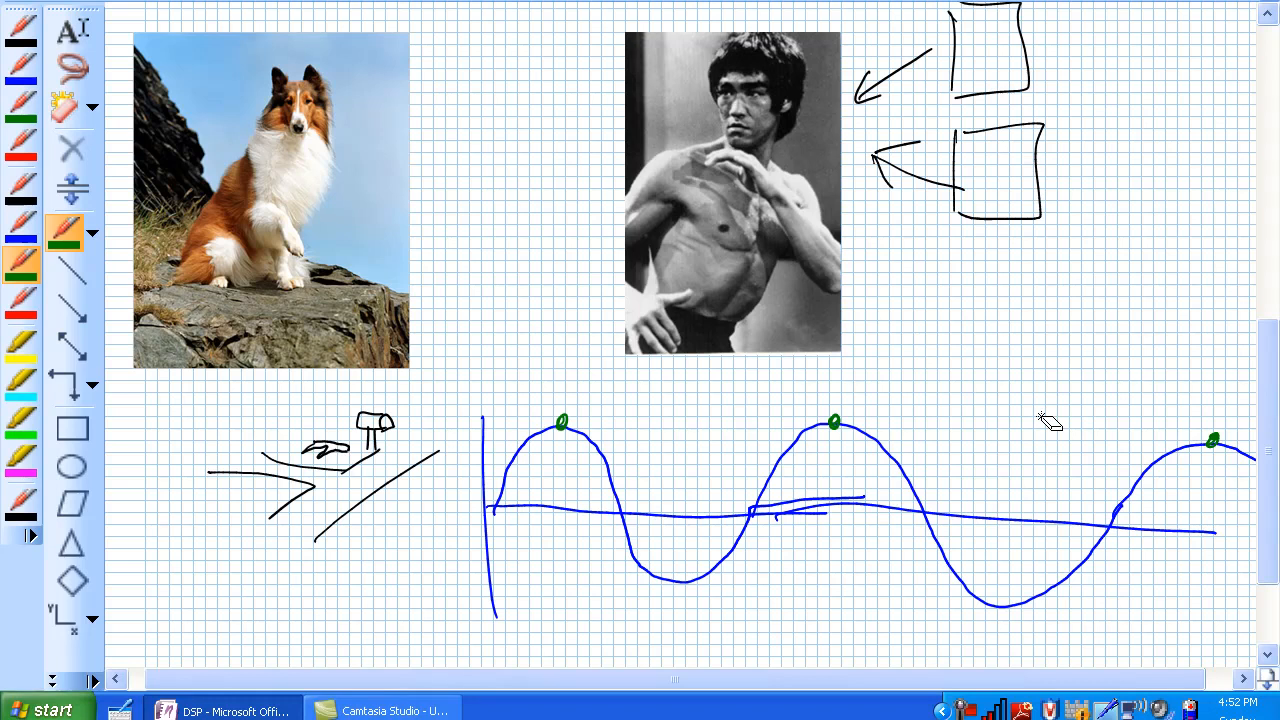
- Draw green vertical lines through the samples and trough, a hold double arrow, and join the sample points
drag(562, 370, 562, 590)
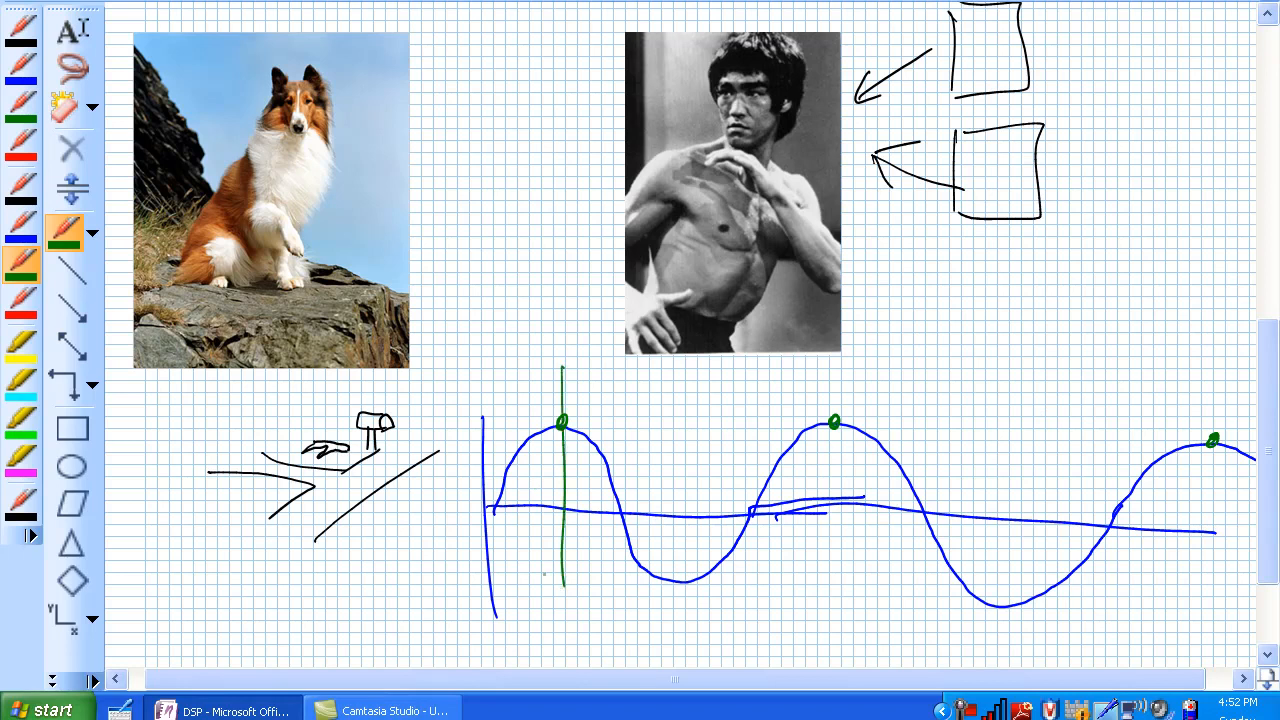
drag(835, 385, 835, 590)
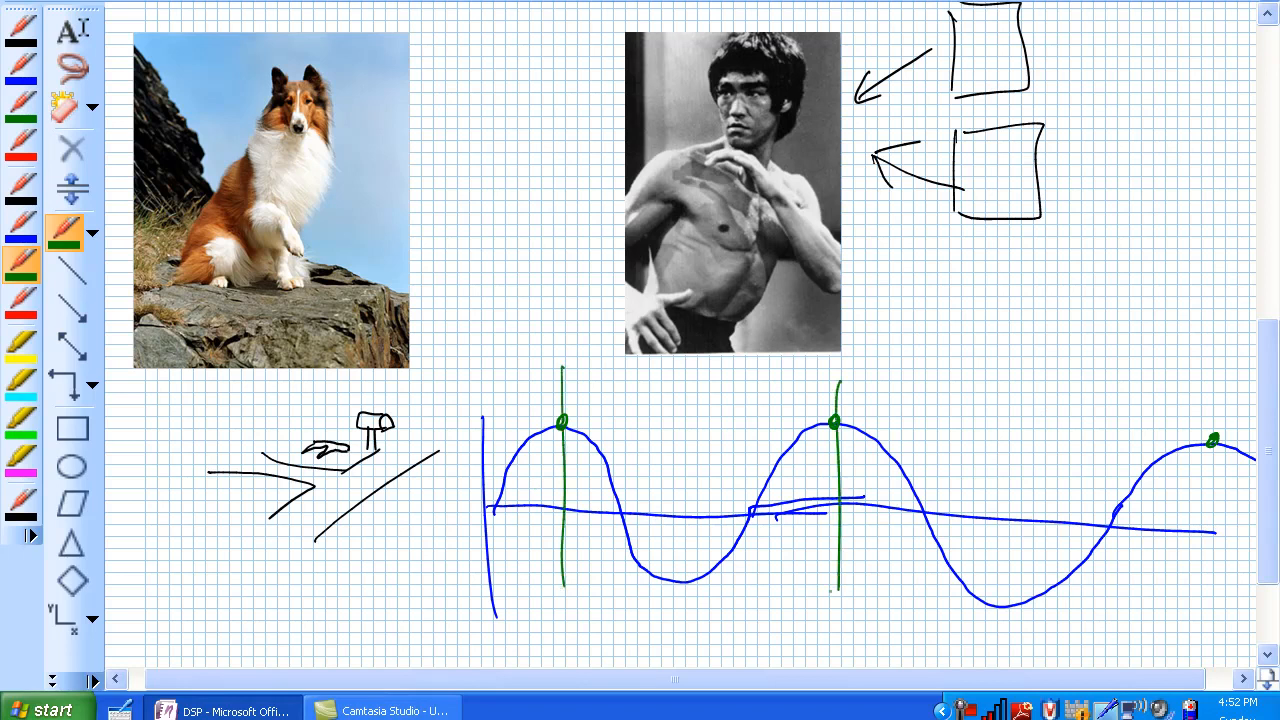
drag(575, 557, 835, 557)
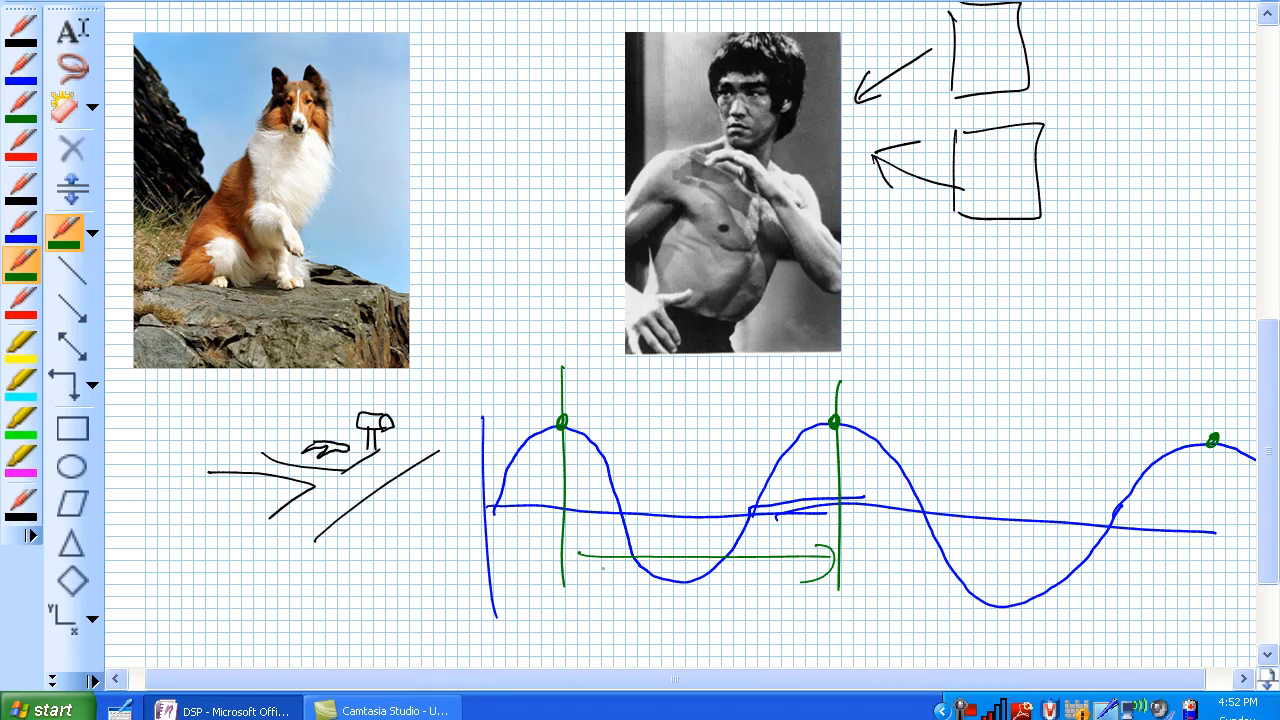
drag(605, 565, 570, 548)
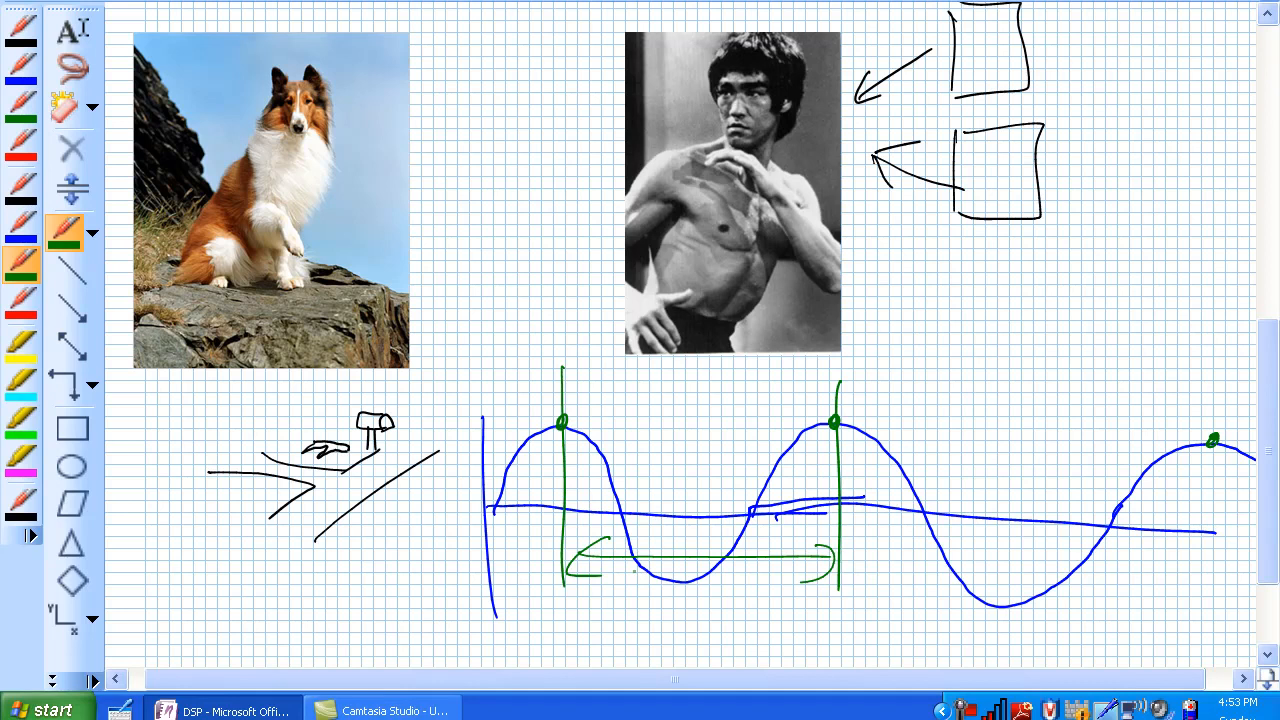
drag(697, 378, 693, 618)
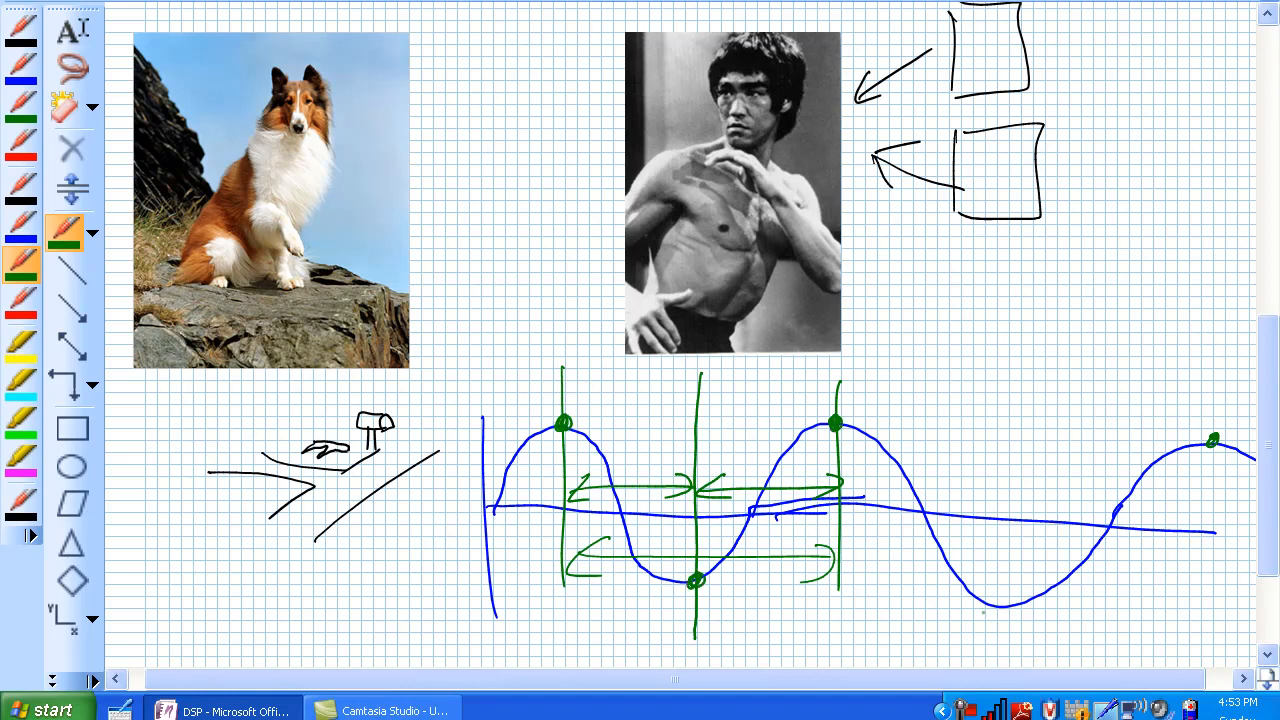
click(1005, 607)
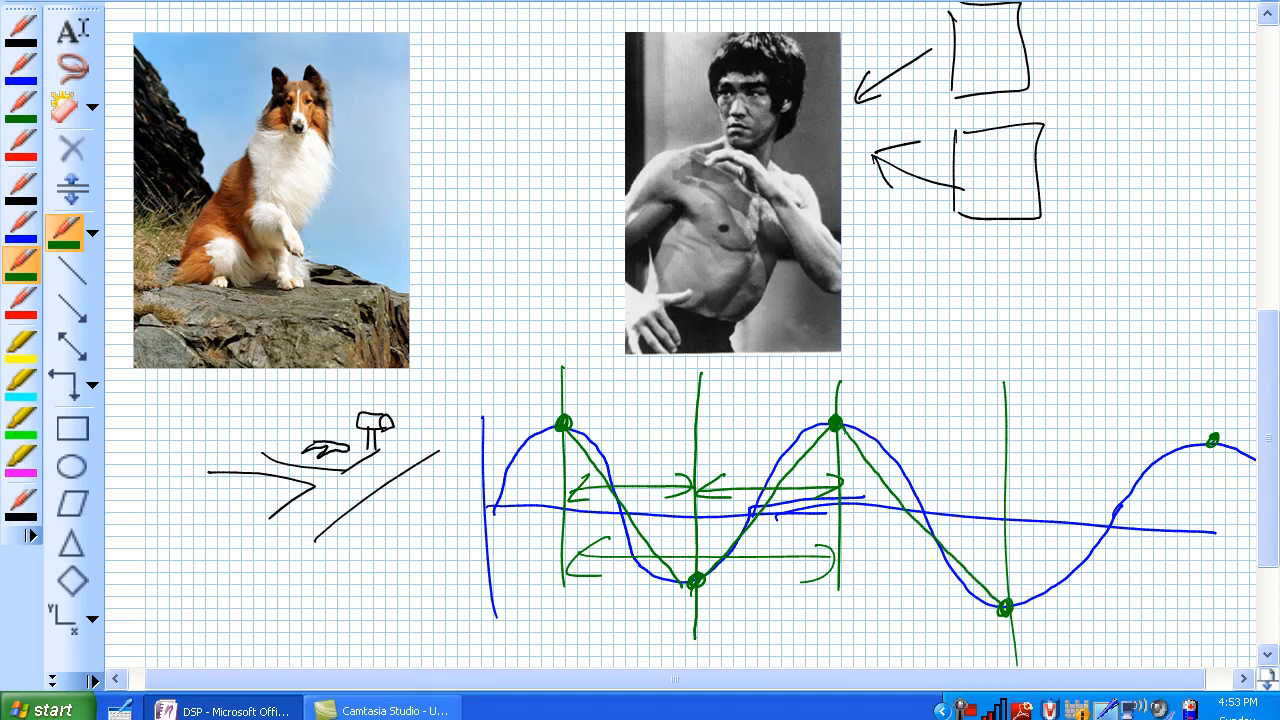
drag(1005, 605, 1210, 450)
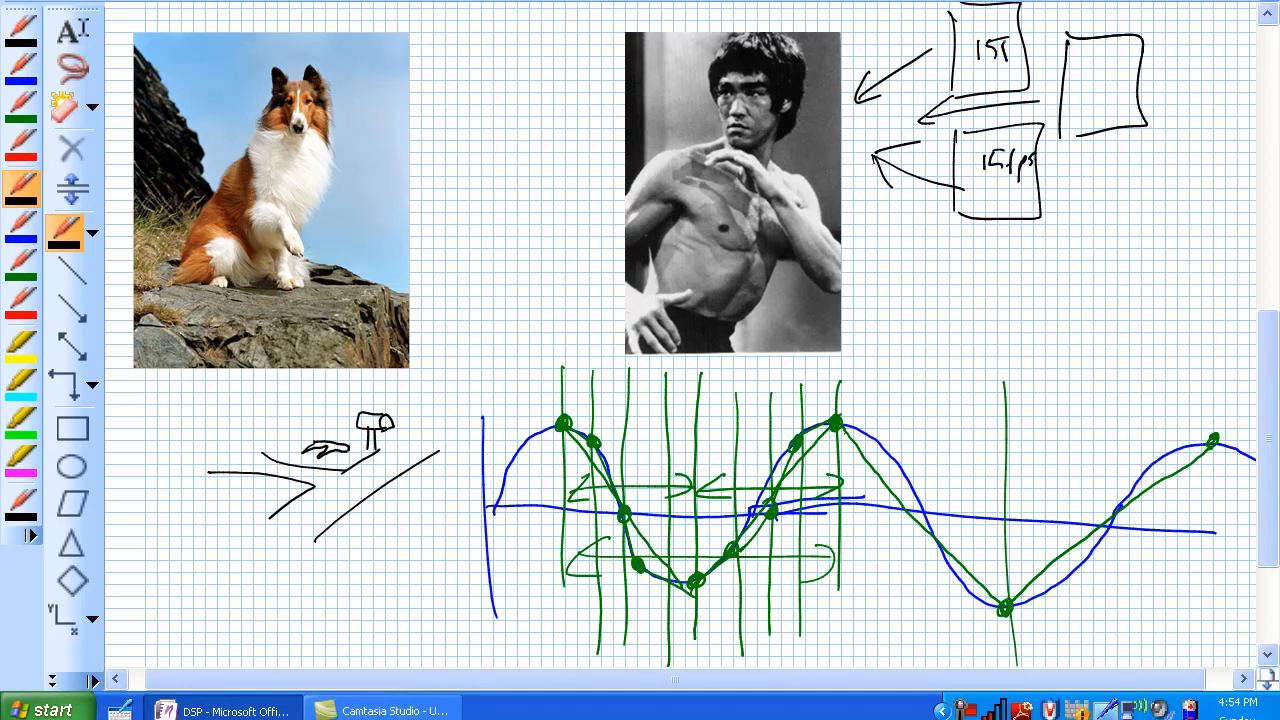
- Handwrite '30 fps' in the third box
text(fps)
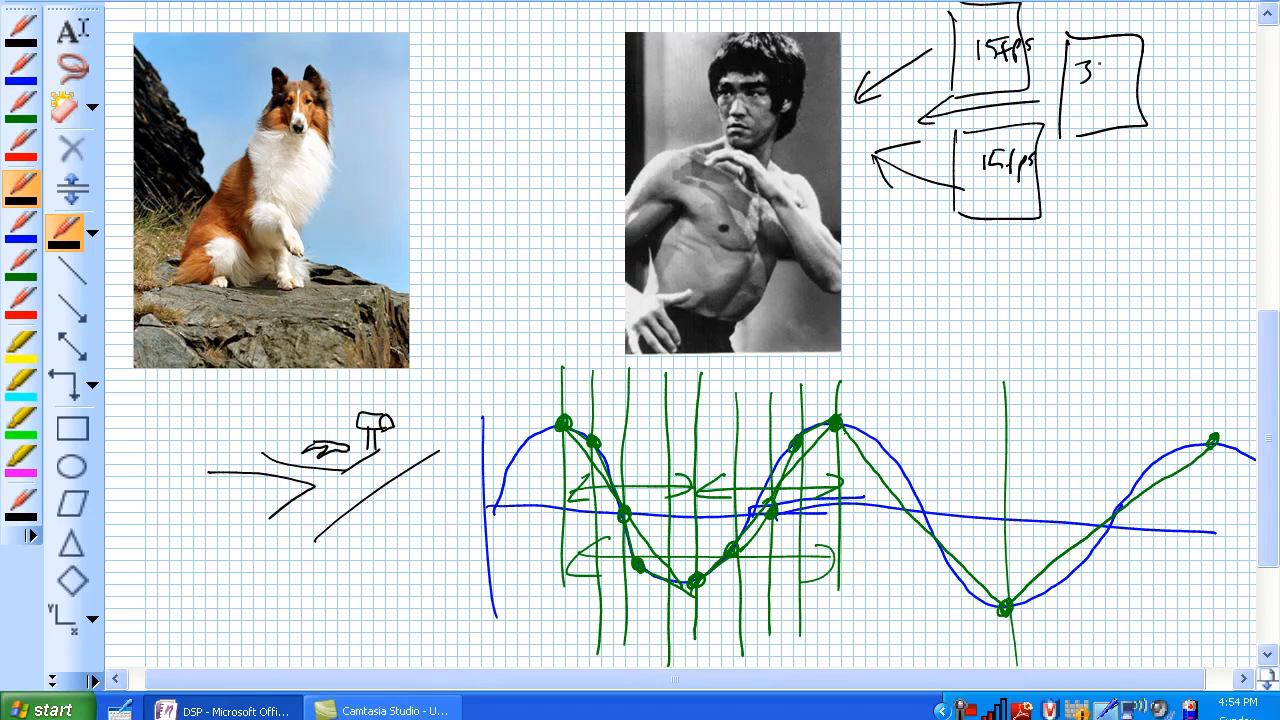
text(30 fps)
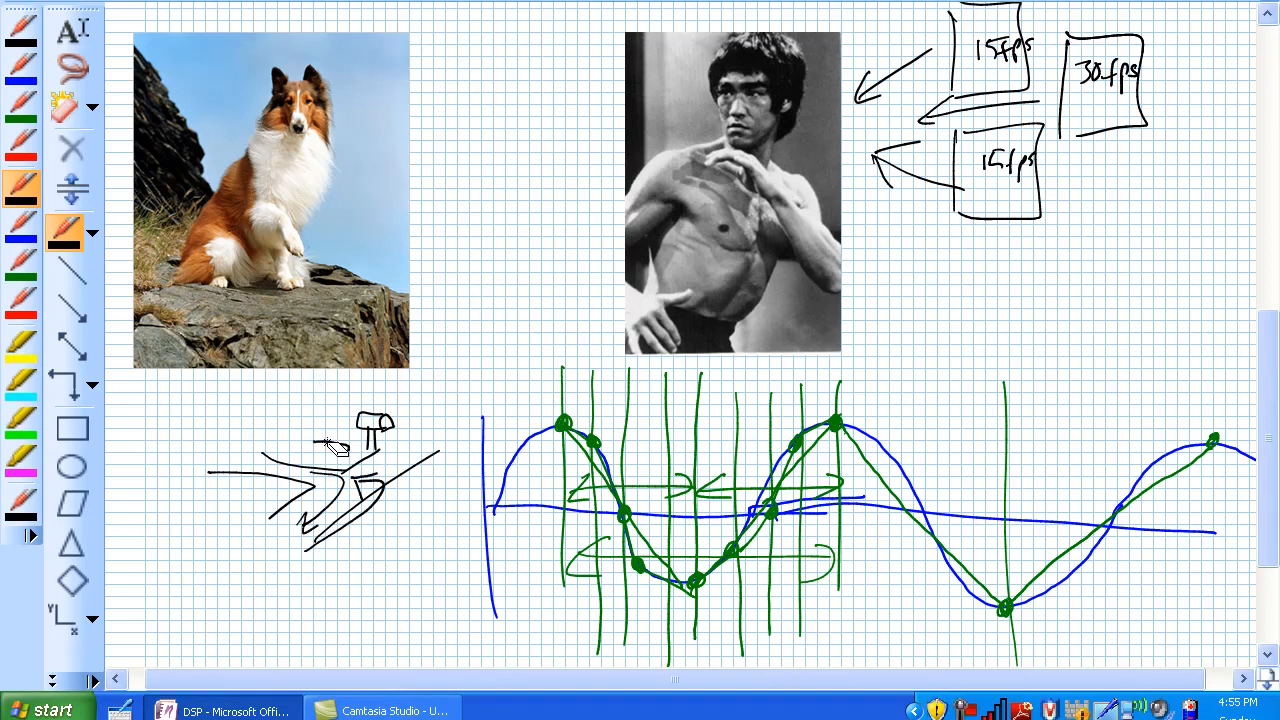
mouse_move(340, 445)
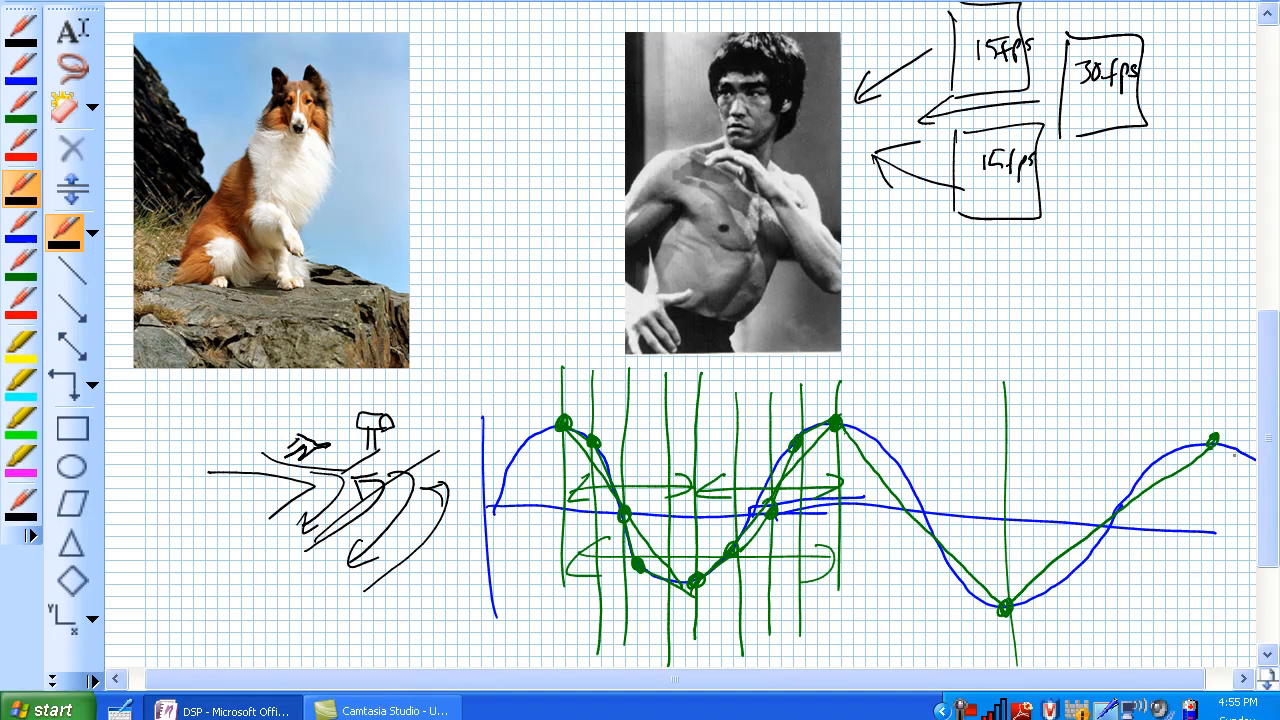
- Scroll down below the road sketch to make room for the Sample & Hold heading
scroll(down, 3)
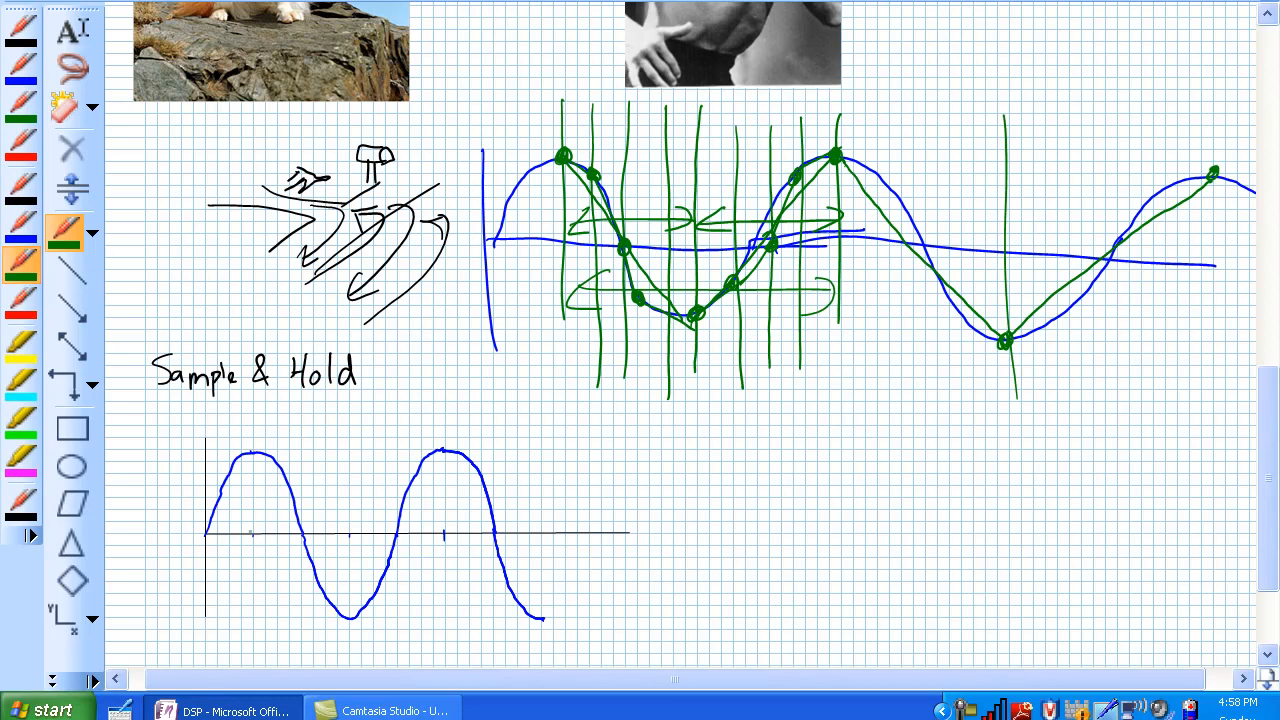
- Draw green vertical sample lines and points at the two peaks, the trough and along the wave
drag(256, 460, 254, 530)
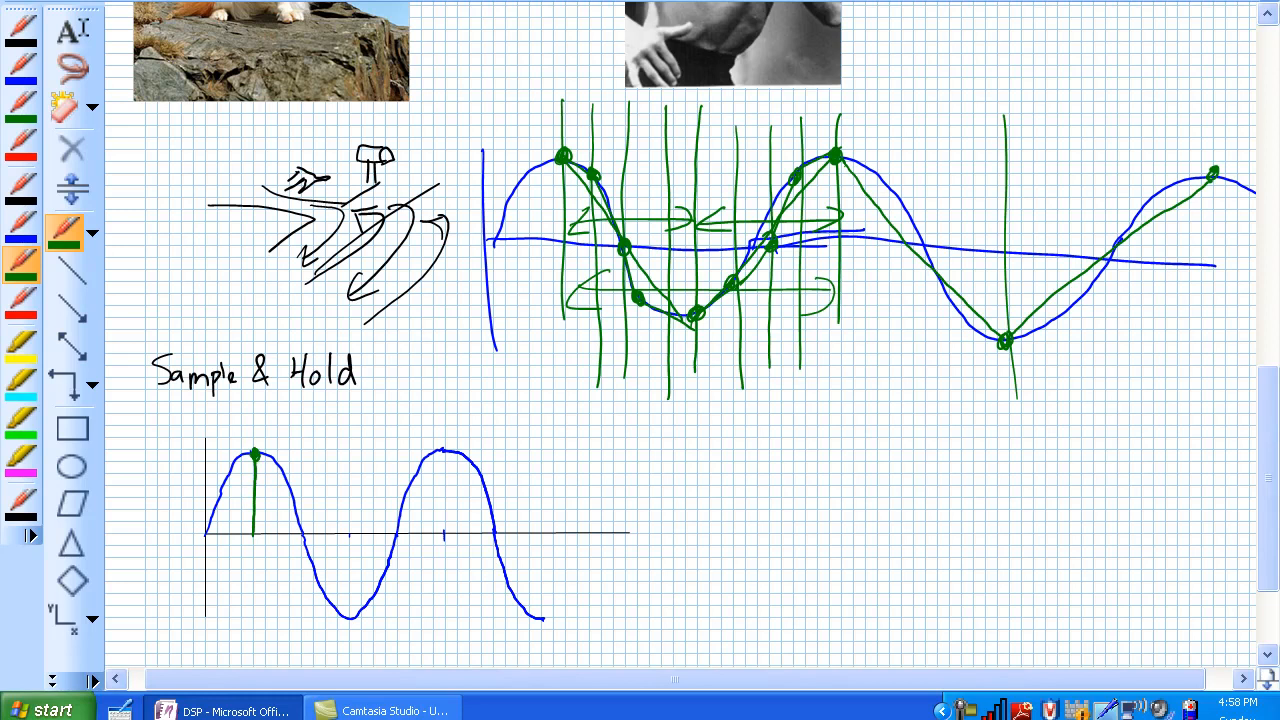
drag(440, 470, 440, 535)
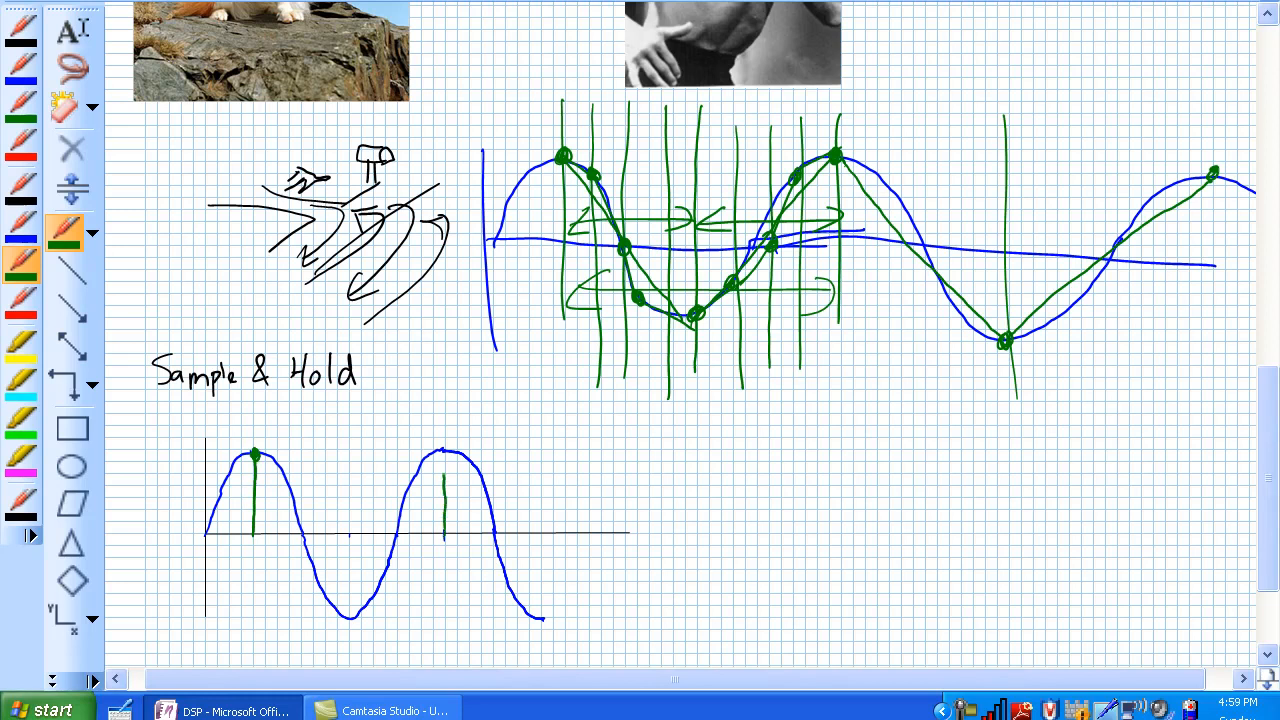
click(443, 450)
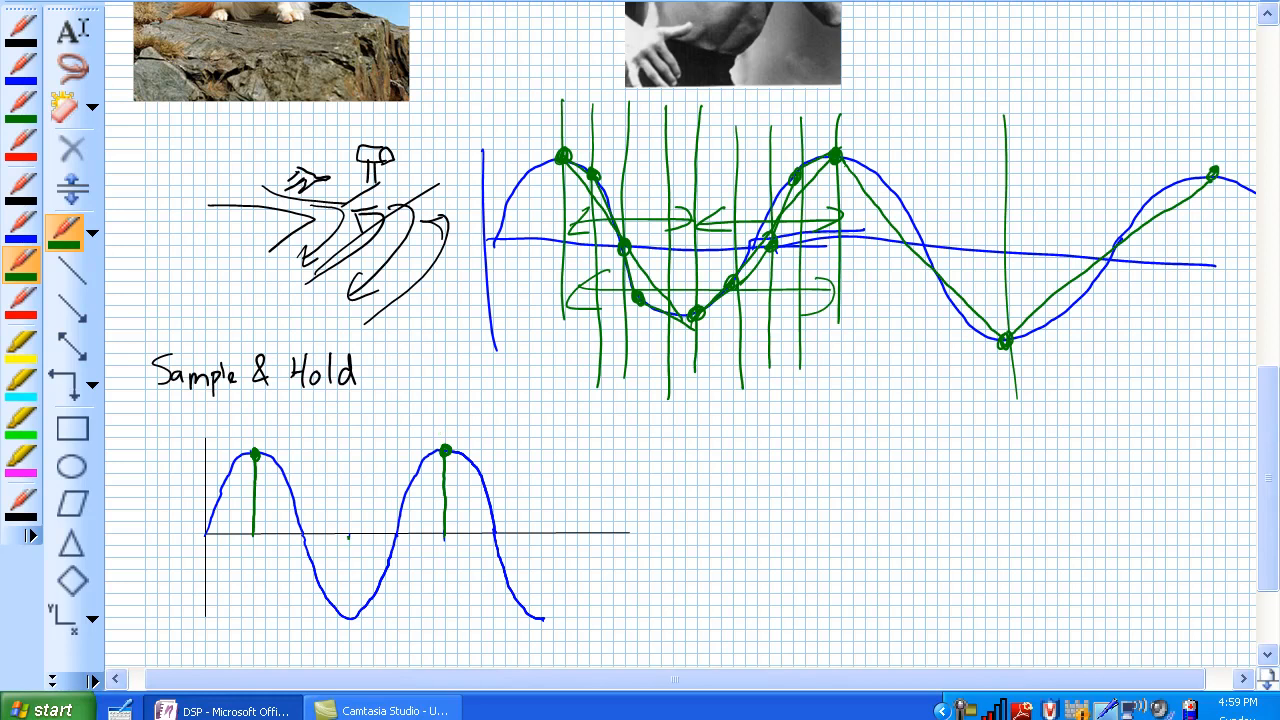
drag(348, 535, 348, 617)
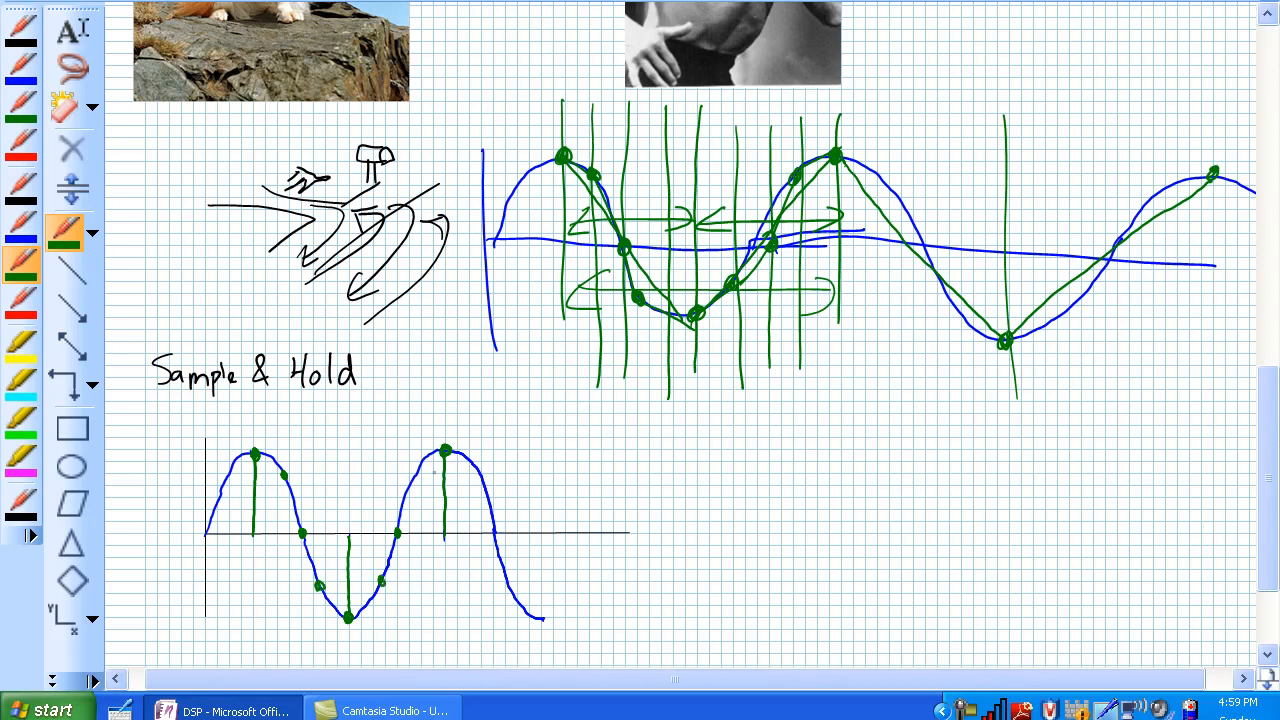
click(410, 483)
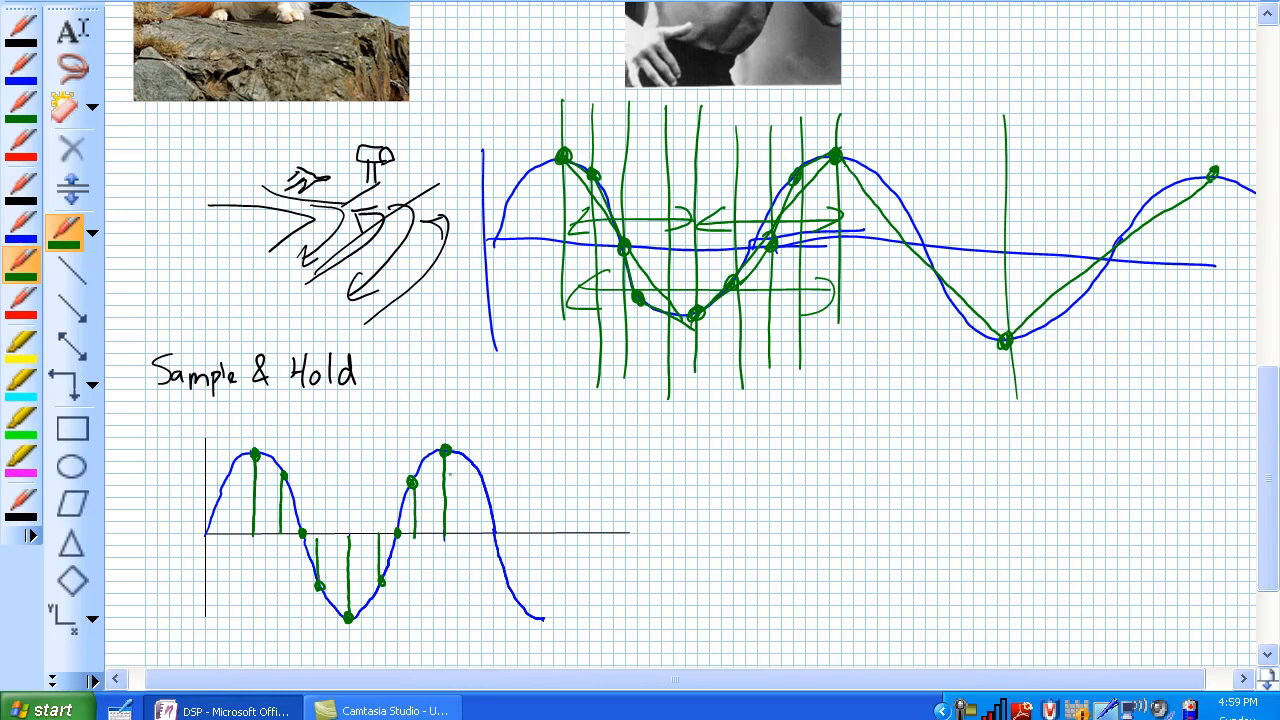
drag(478, 470, 478, 535)
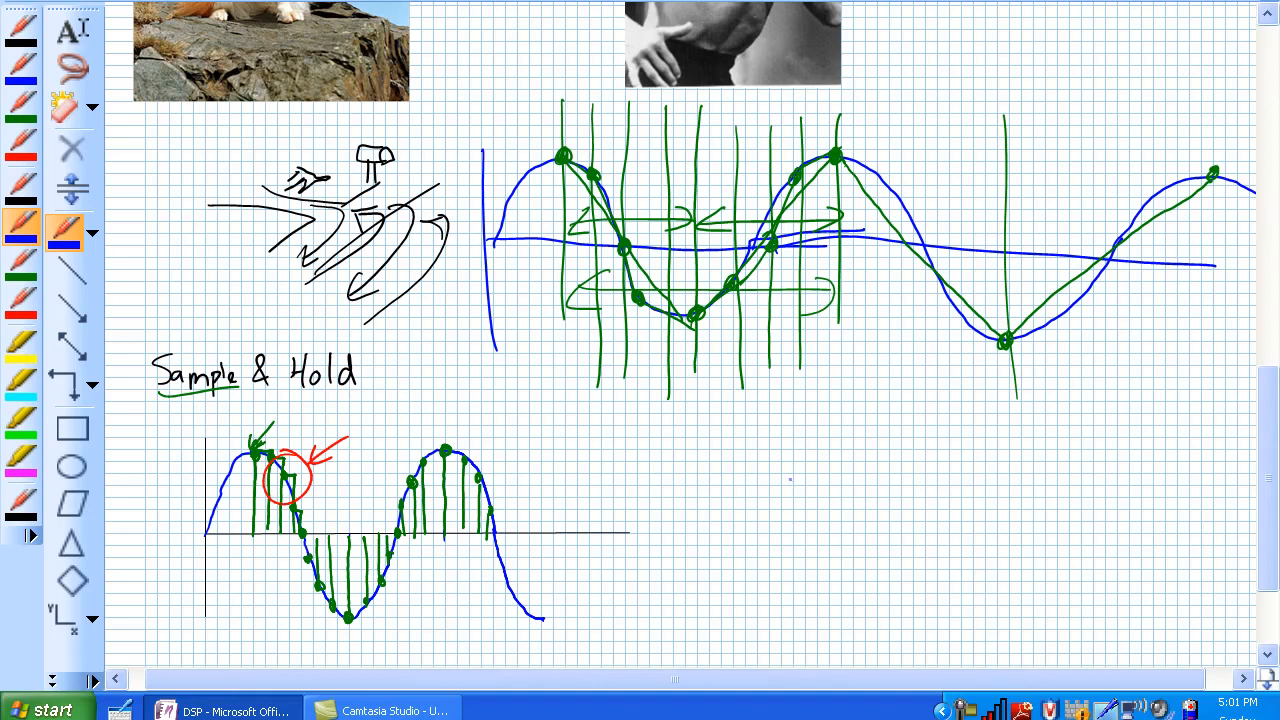
- Sketch an enlarged blue falling slope and mark green upper (8V) and lower sample points
drag(790, 475, 940, 630)
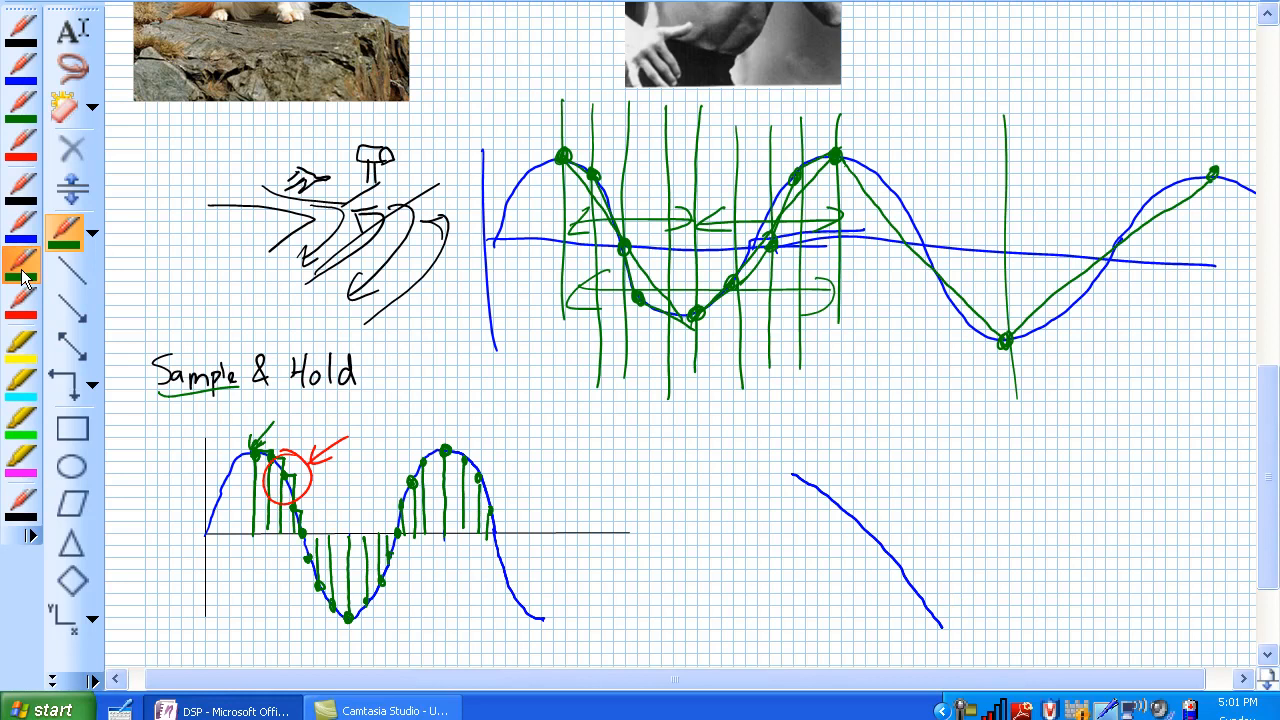
click(820, 488)
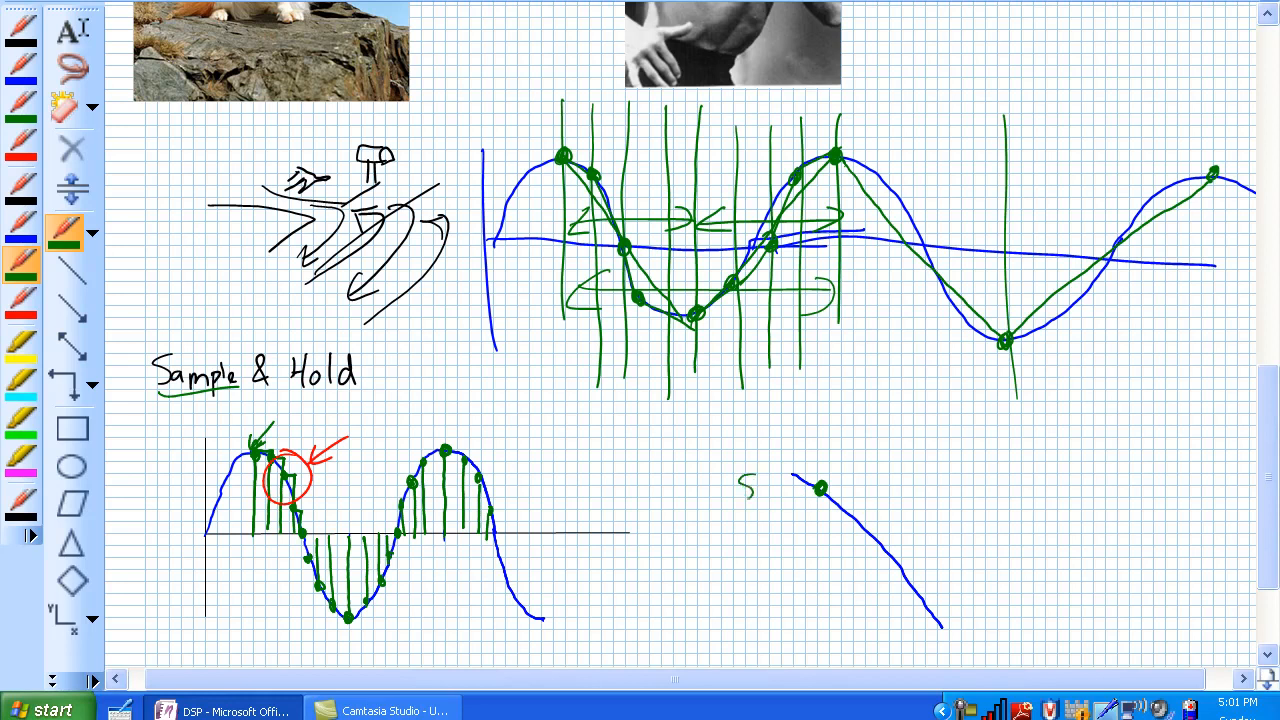
text(8V)
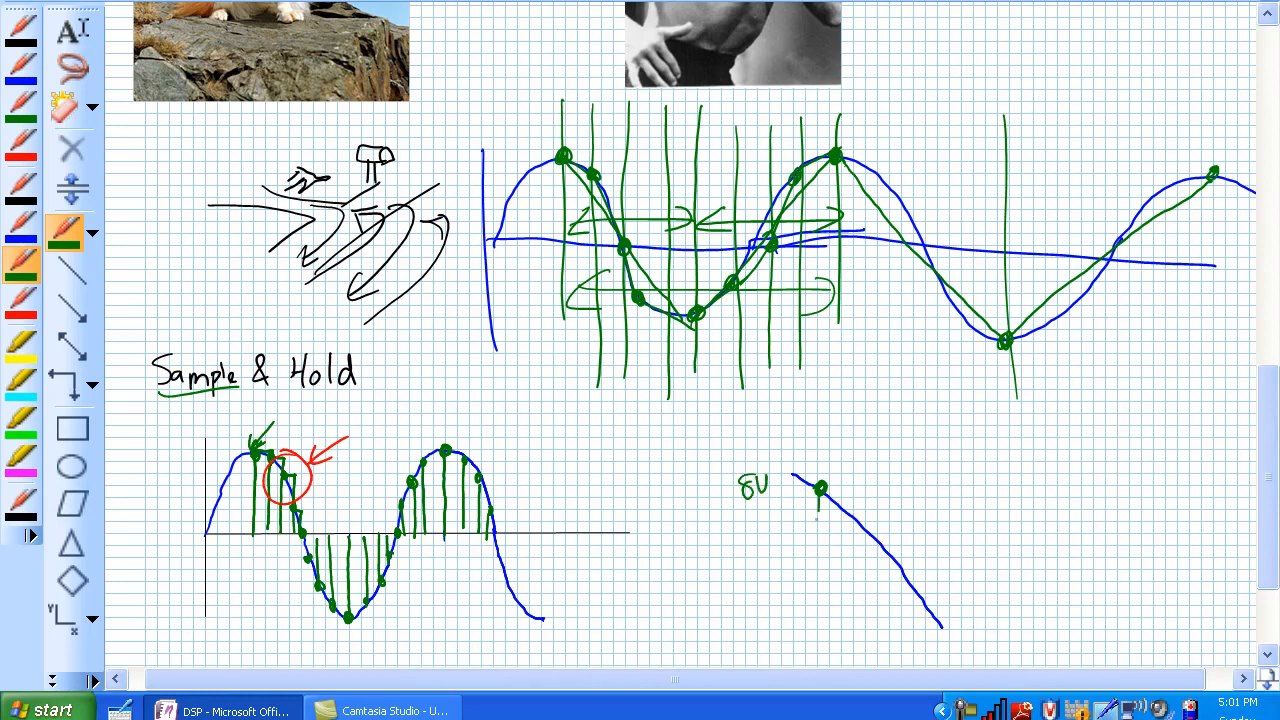
drag(818, 470, 818, 505)
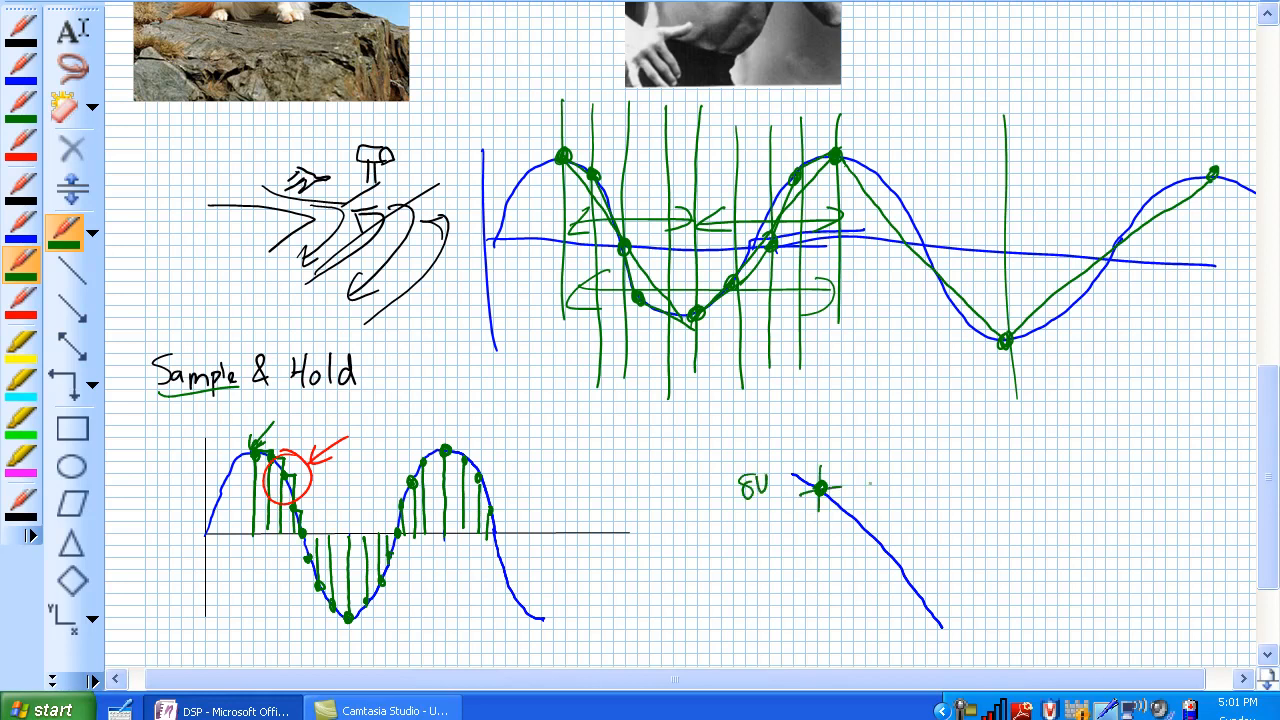
click(925, 600)
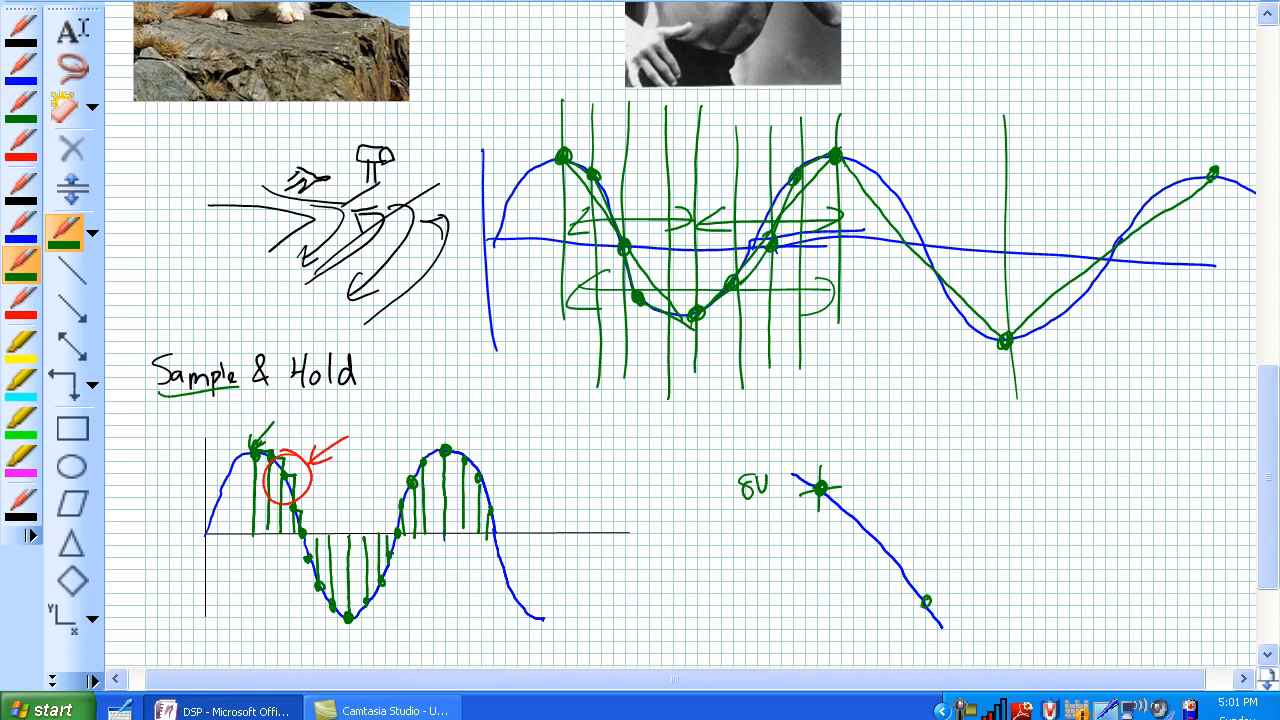
- Draw the green hold triangle down to 6V, with an arrow and hatching inside
drag(820, 488, 925, 488)
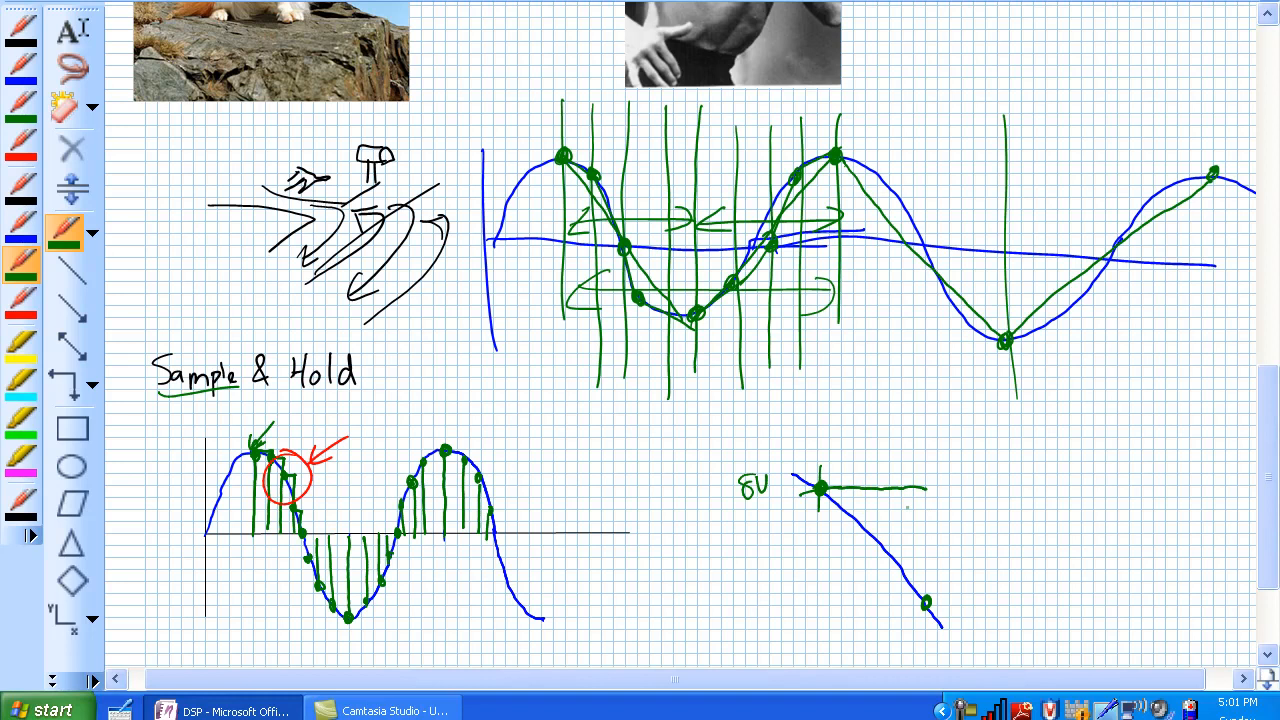
drag(923, 490, 923, 580)
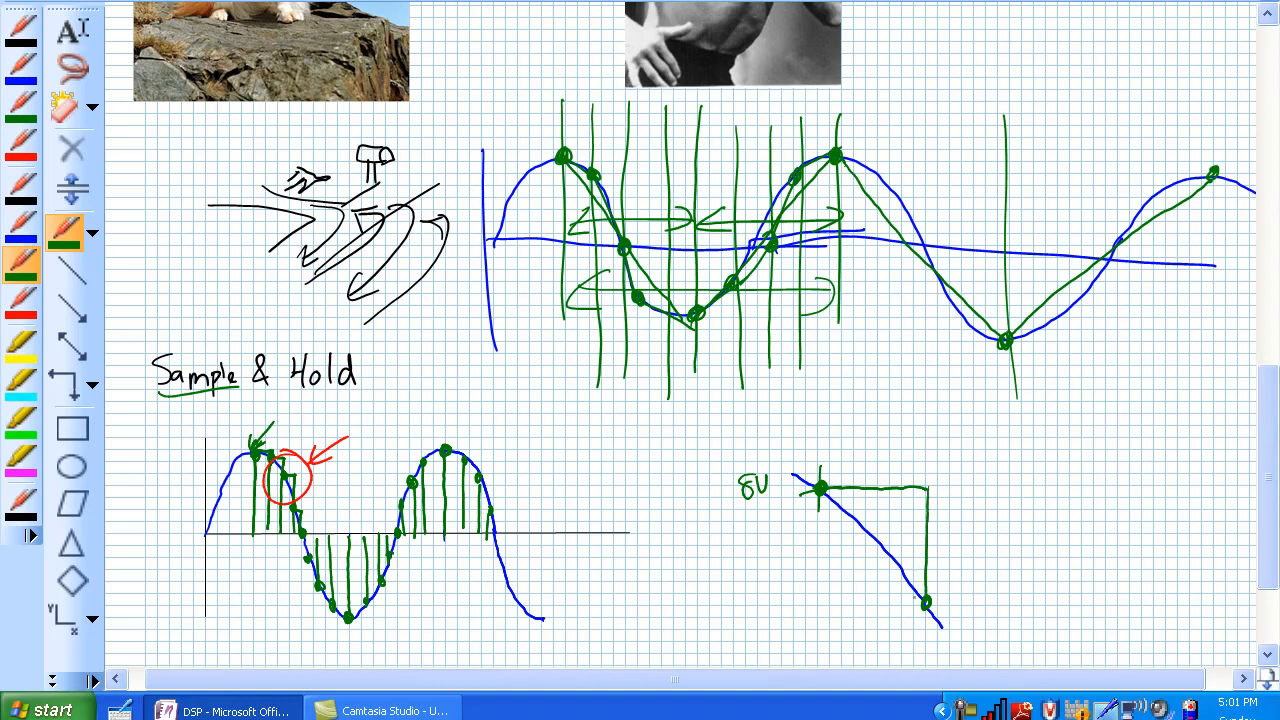
text(6V)
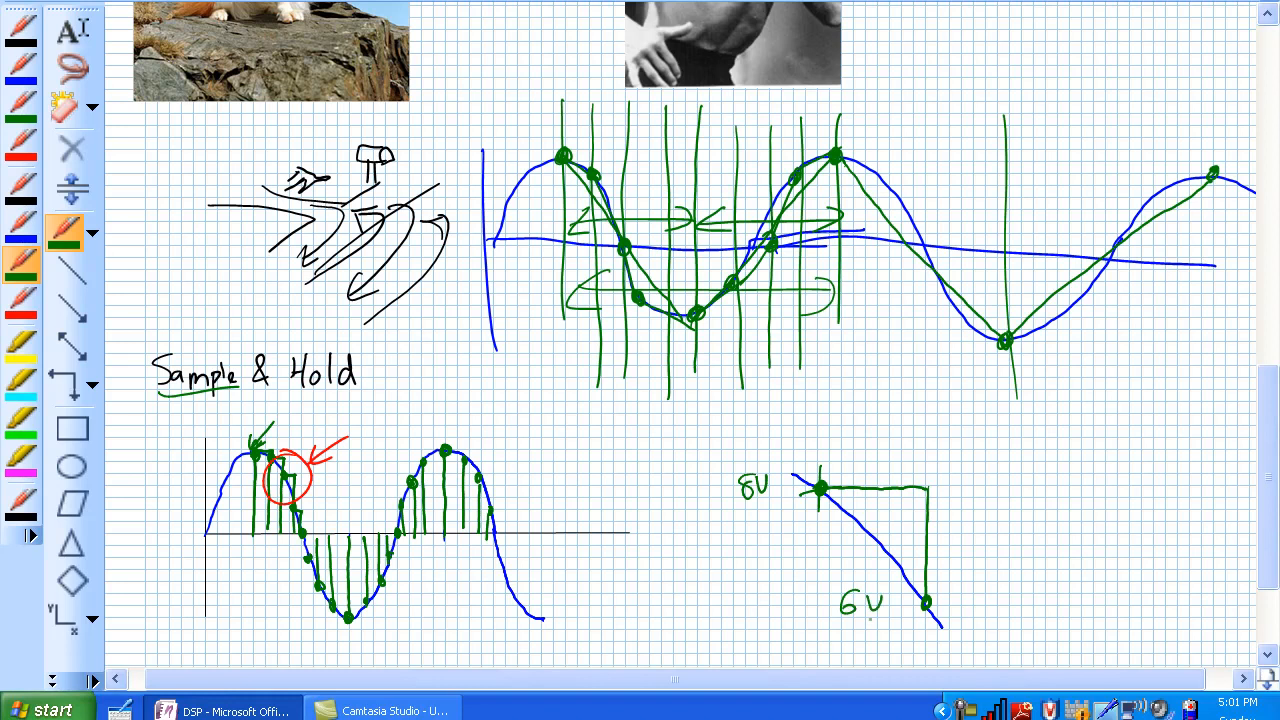
drag(895, 505, 875, 525)
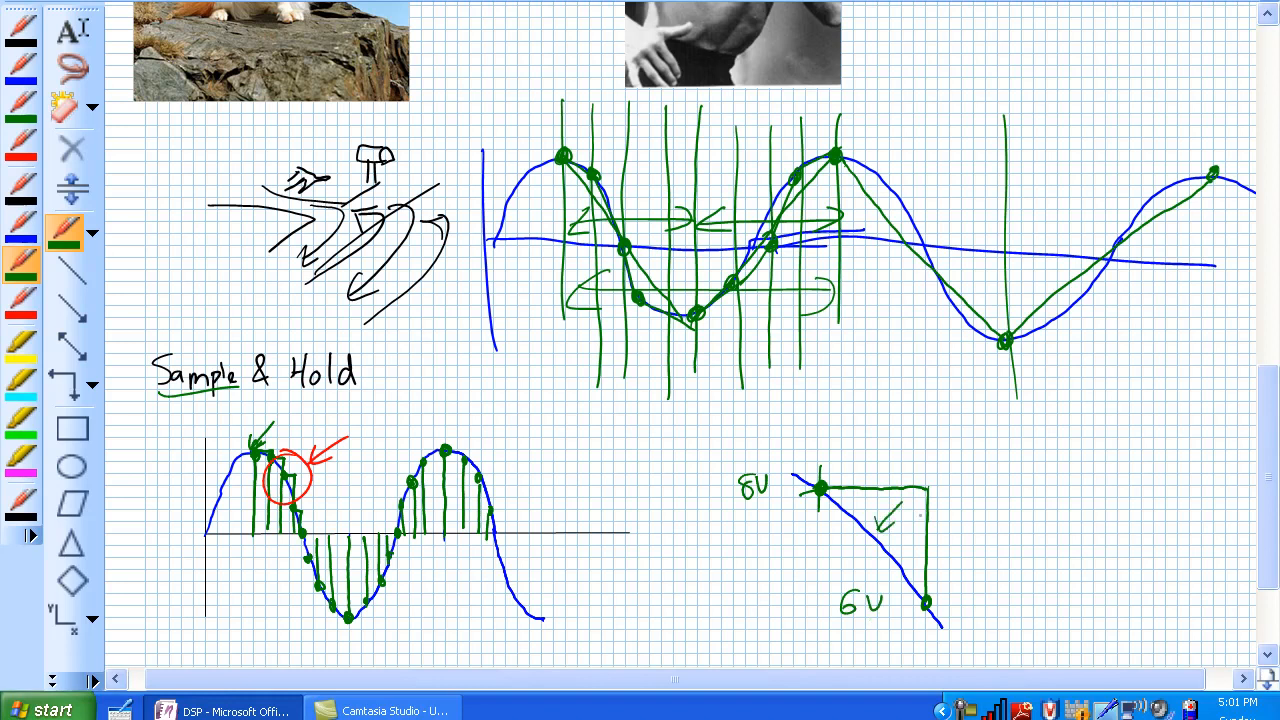
drag(840, 490, 920, 520)
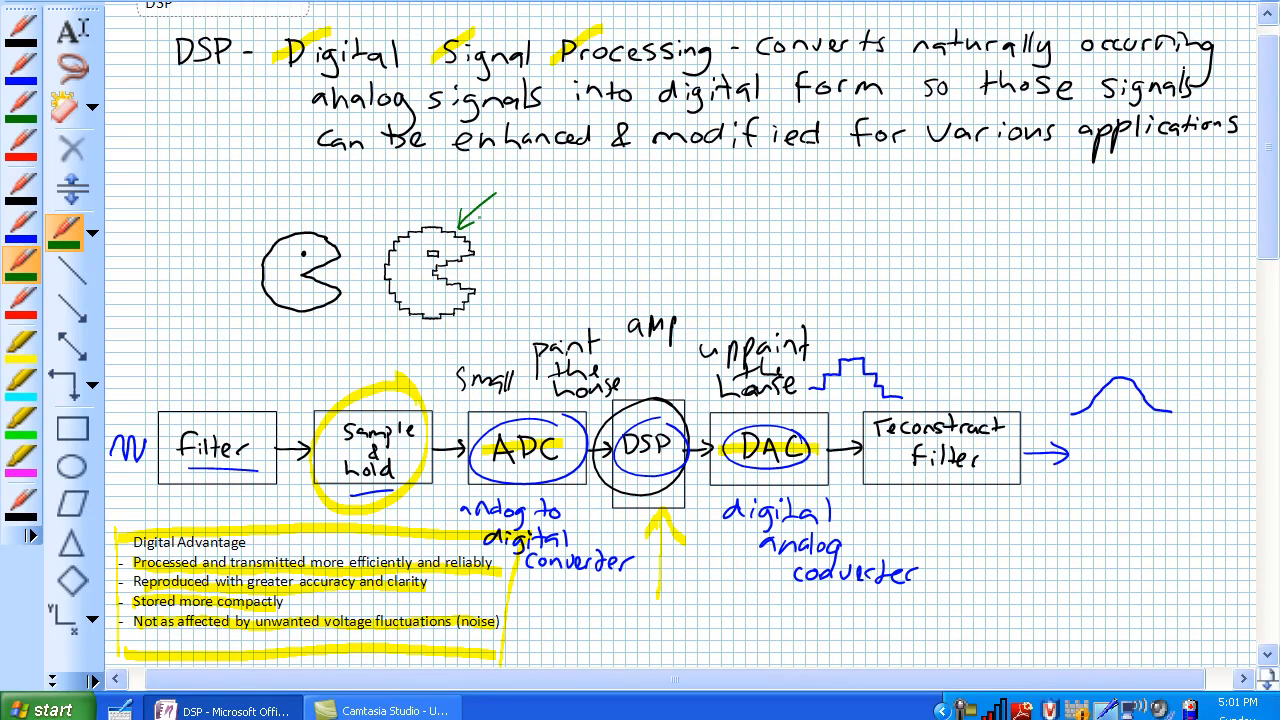
- Circle the green arrow by the pixelated Pac-Man, then scroll back to the hold triangle
drag(375, 195, 335, 230)
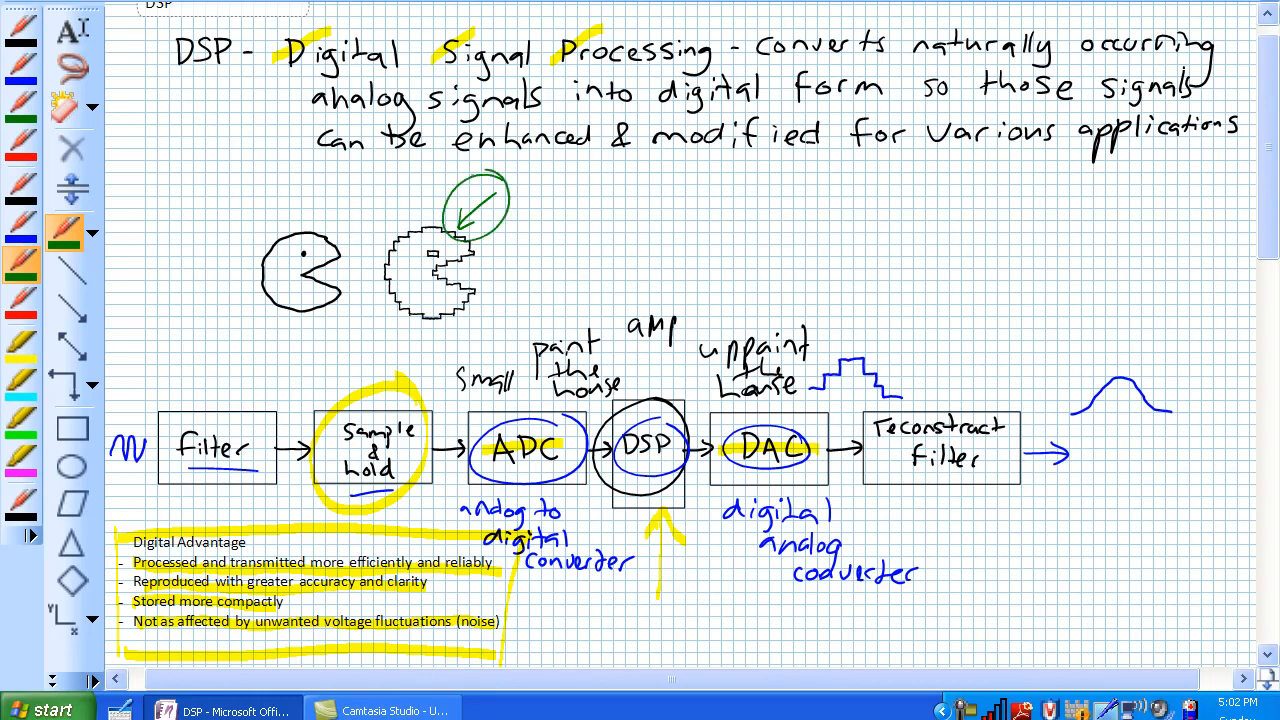
scroll(down, 3)
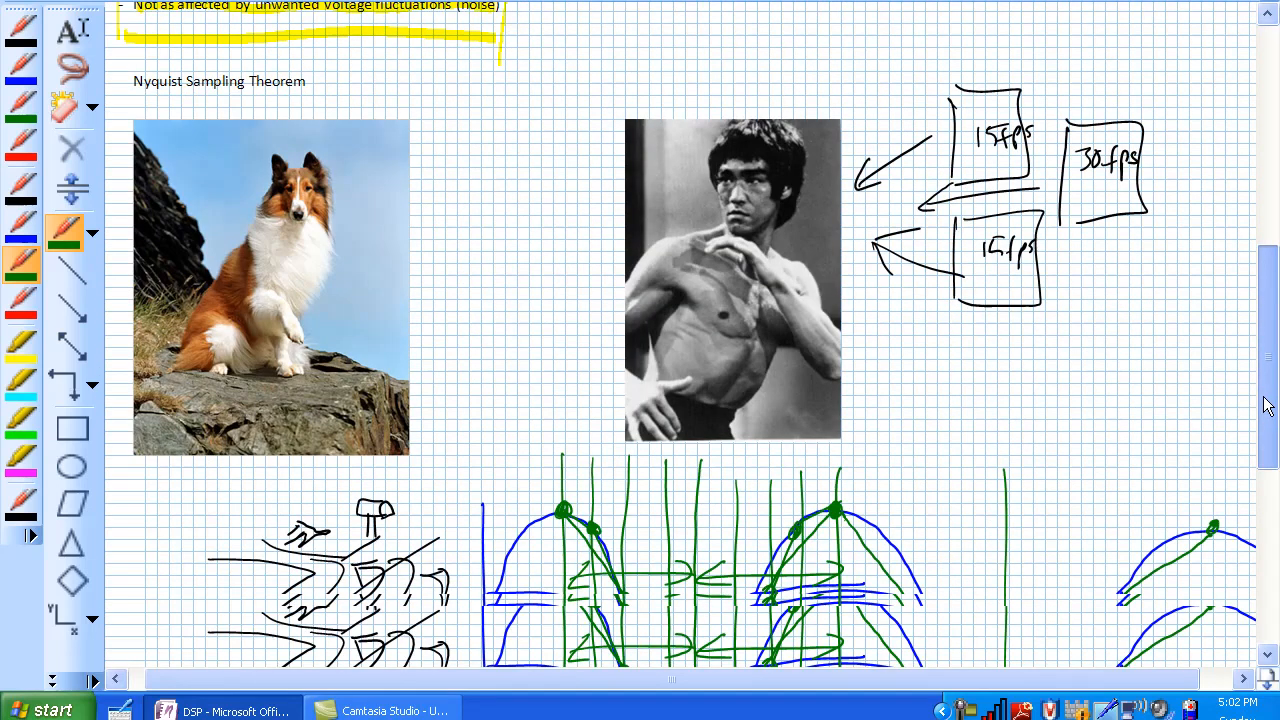
scroll(down, 3)
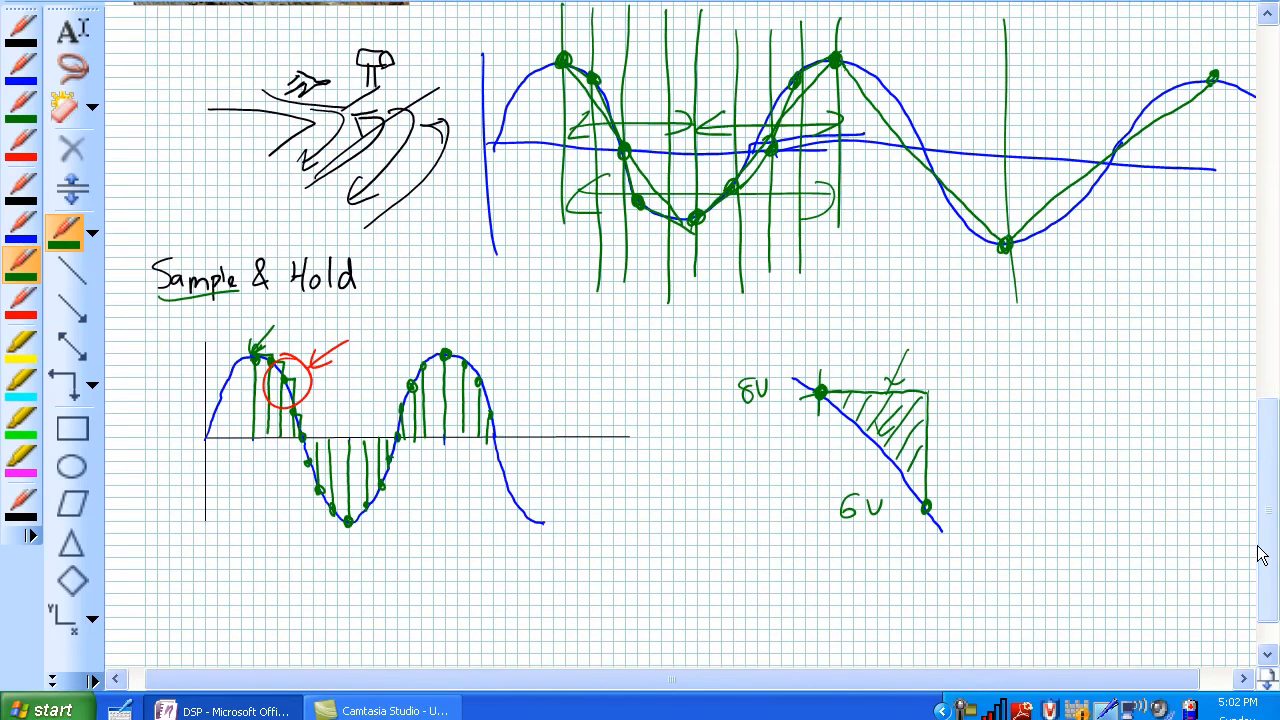